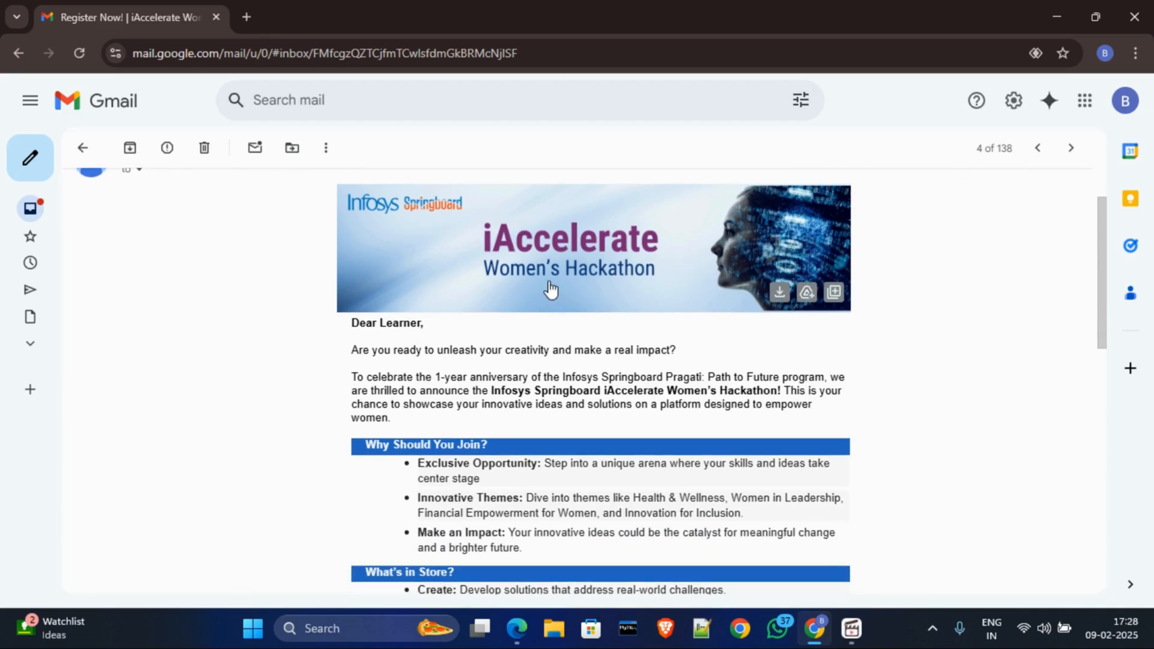
{"action": "mouse_move", "coordinate": [550, 286]}
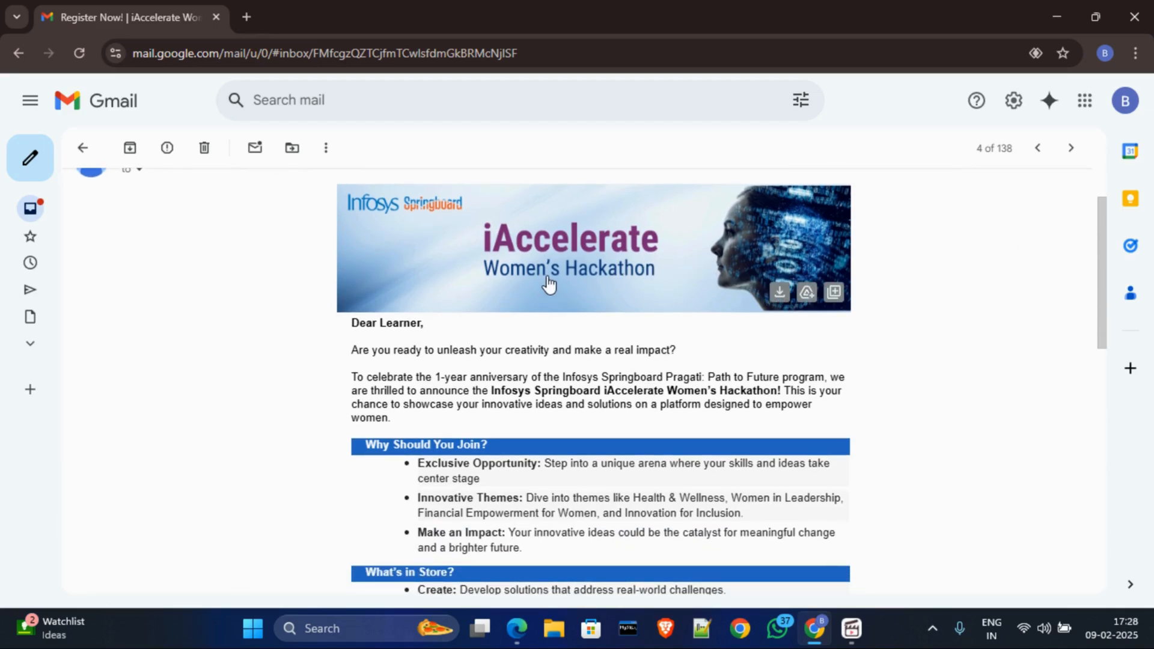
Google 'infosys springboard' in a new tab and open the 'Infosys Springboard: Login' result.
{"action": "scroll", "scroll_direction": "down", "scroll_amount": 3}
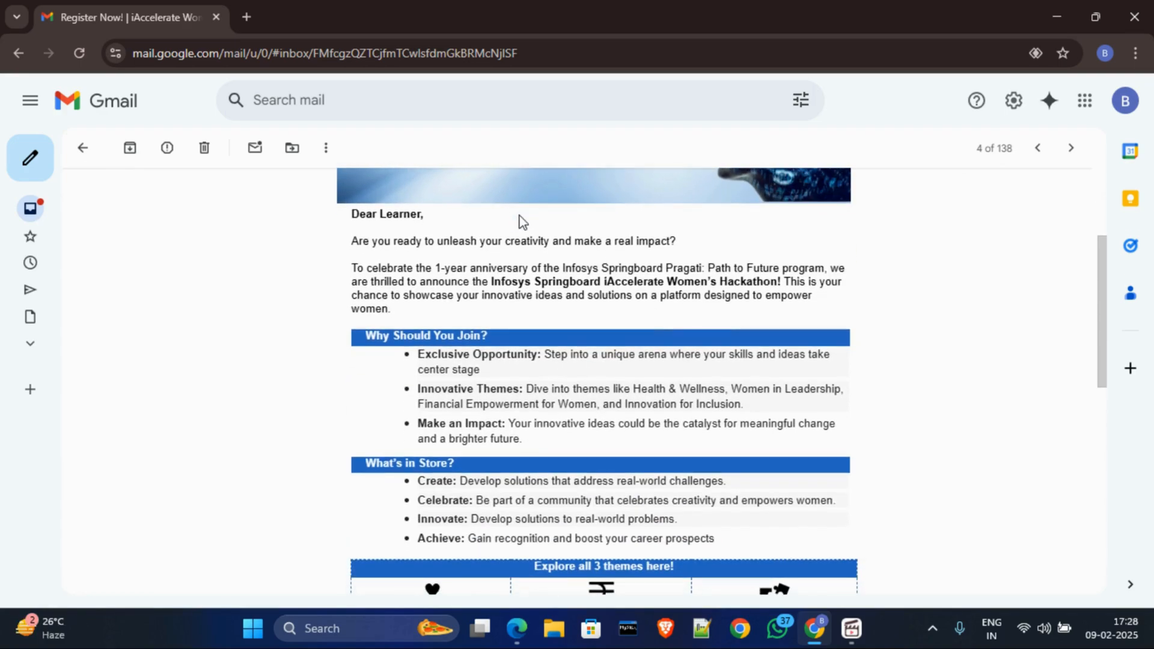
{"action": "scroll", "scroll_direction": "down", "scroll_amount": 3}
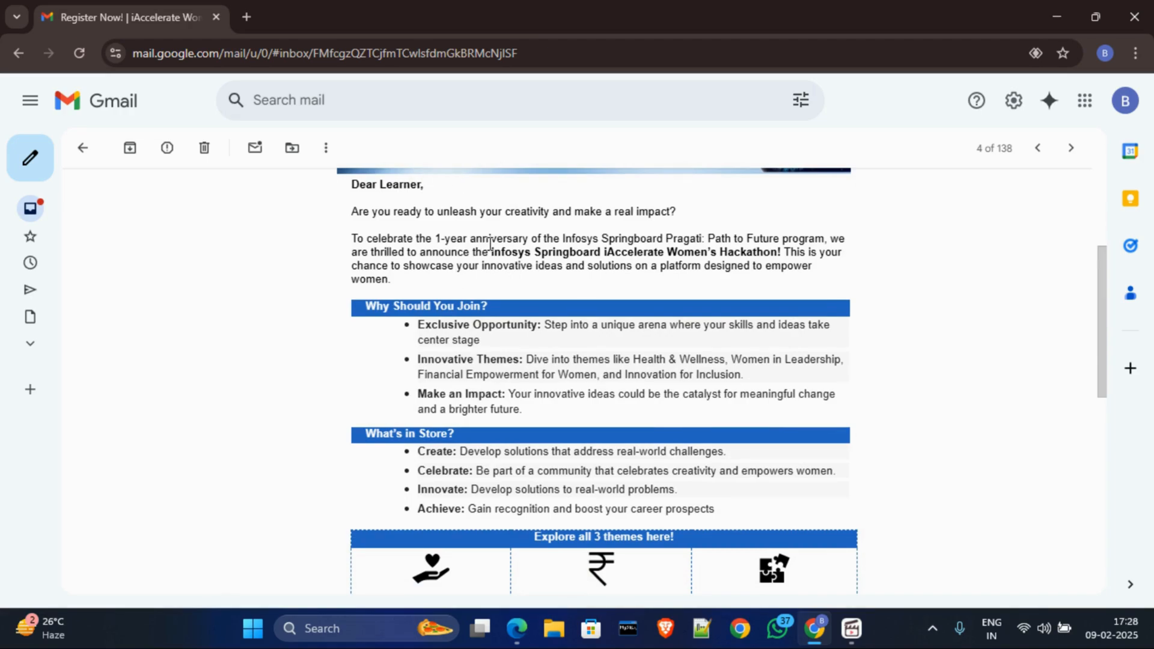
{"action": "mouse_move", "coordinate": [456, 204]}
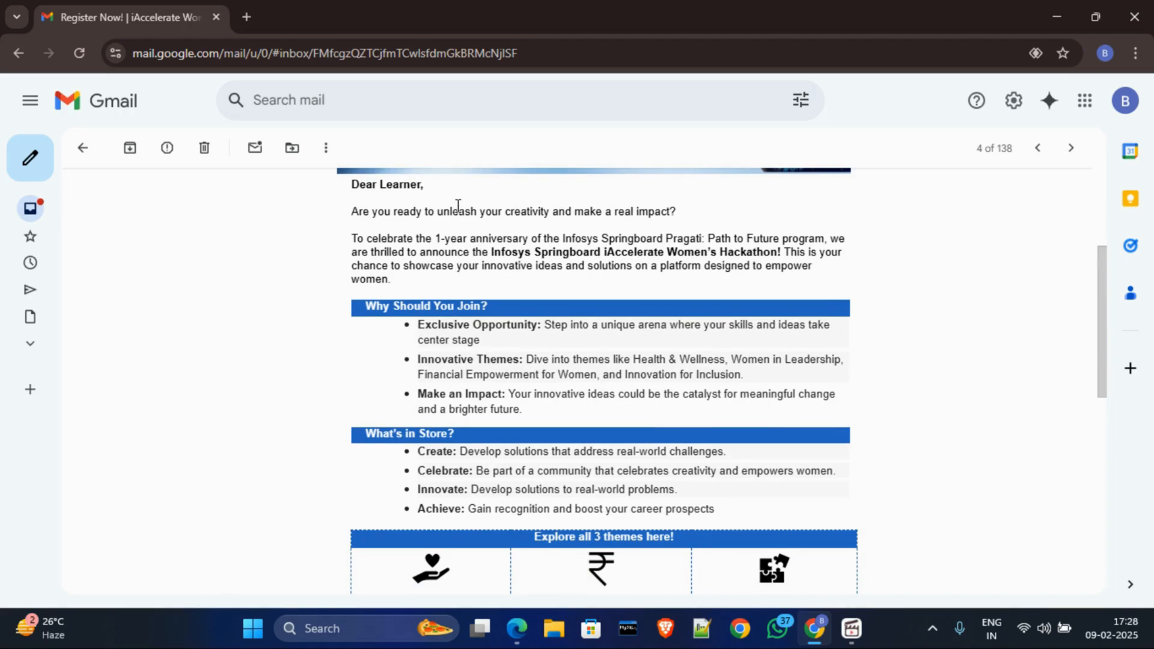
{"action": "scroll", "scroll_direction": "down", "scroll_amount": 3}
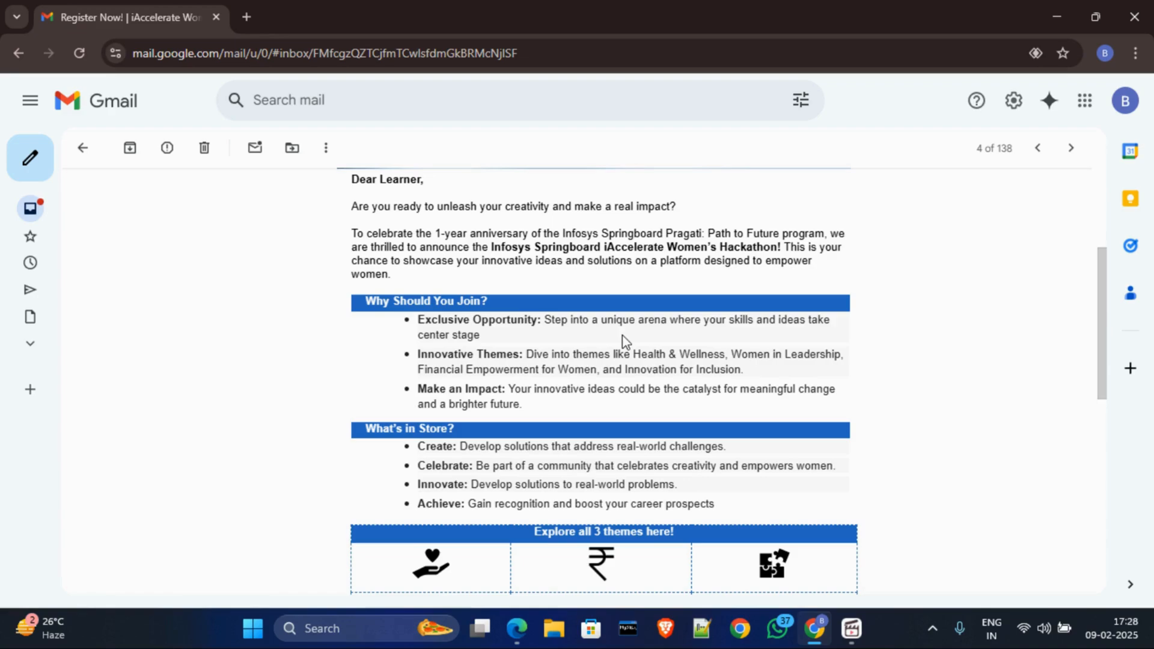
{"action": "mouse_move", "coordinate": [577, 344]}
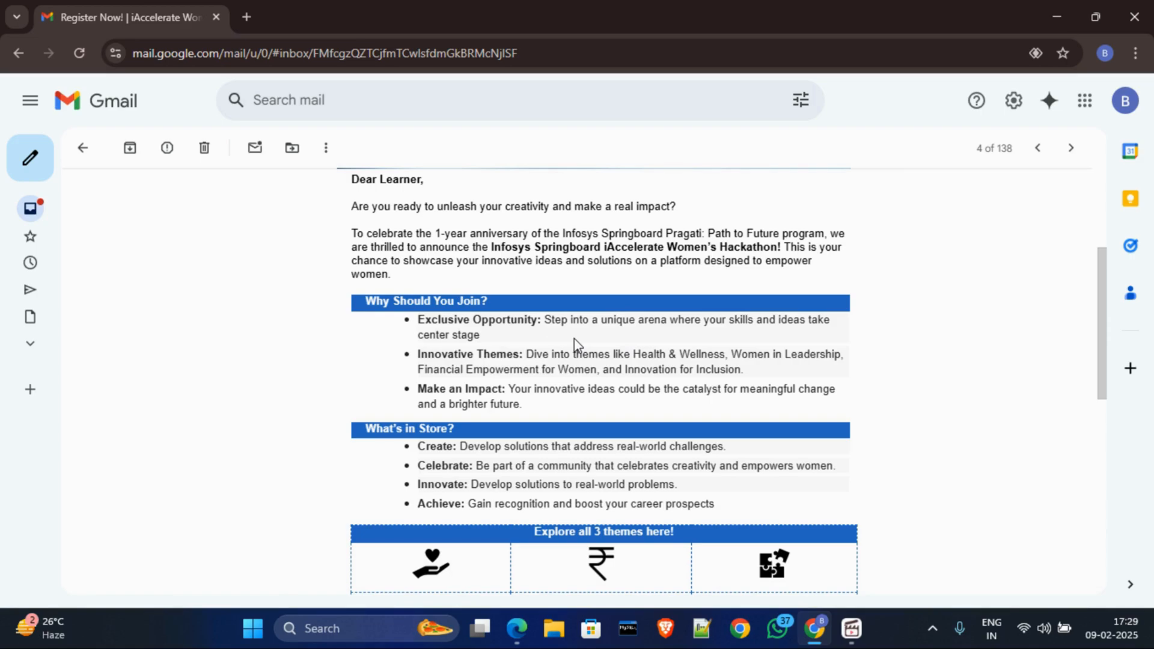
{"action": "scroll", "scroll_direction": "down", "scroll_amount": 3}
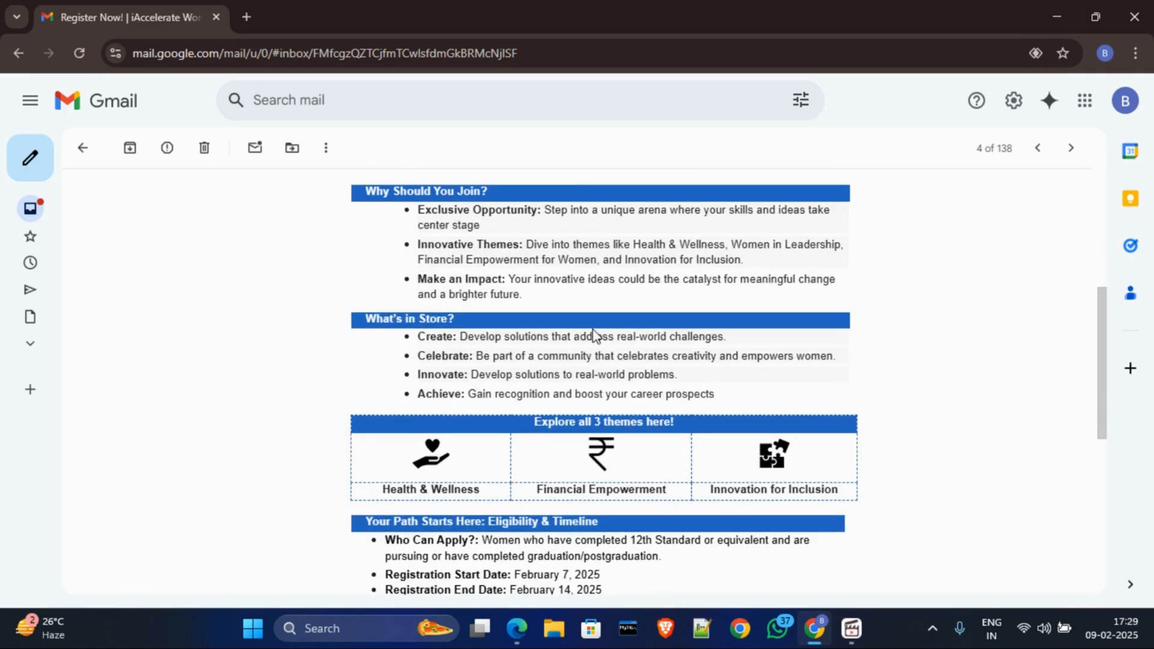
{"action": "scroll", "scroll_direction": "down", "scroll_amount": 3}
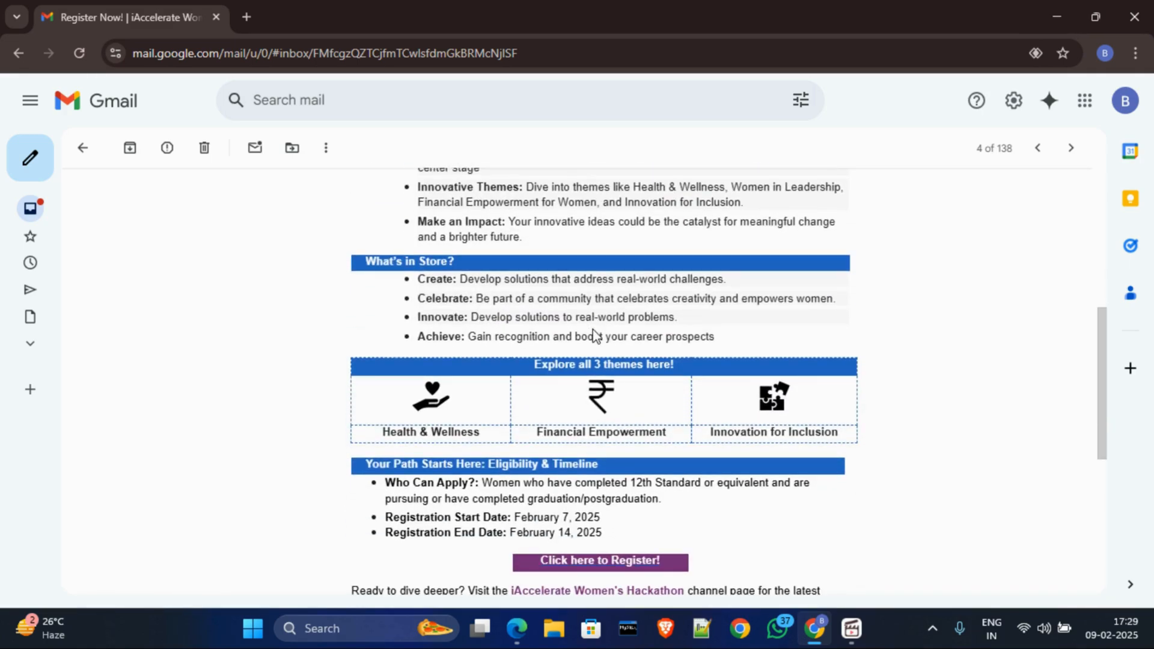
{"action": "scroll", "scroll_direction": "down", "scroll_amount": 3}
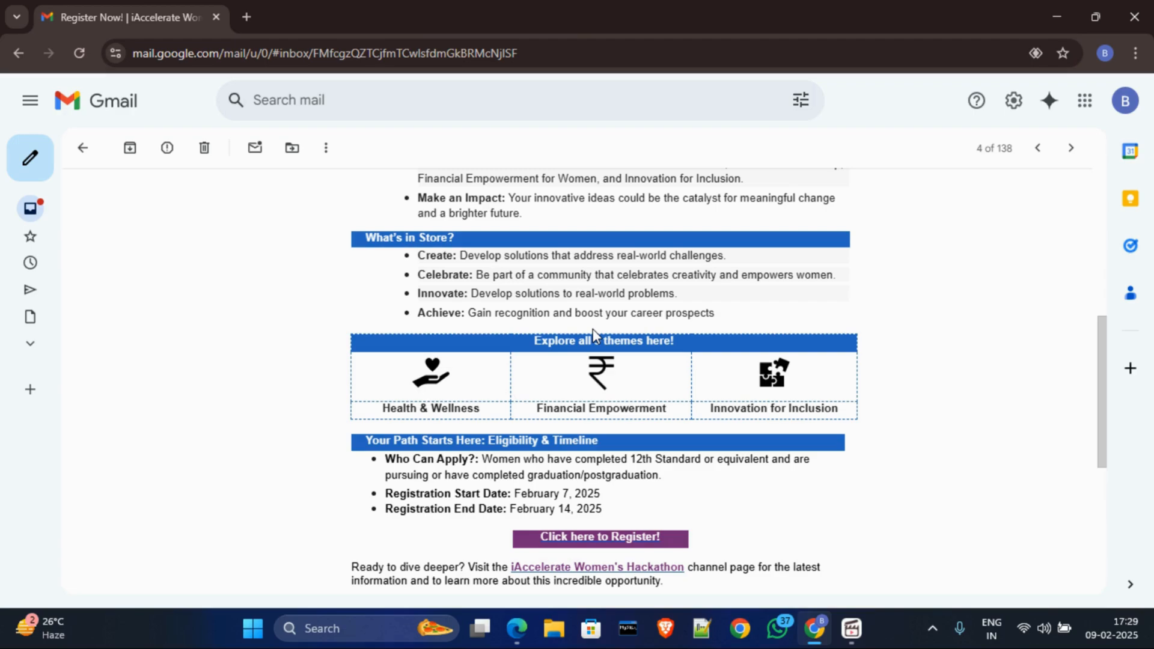
{"action": "scroll", "scroll_direction": "down", "scroll_amount": 3}
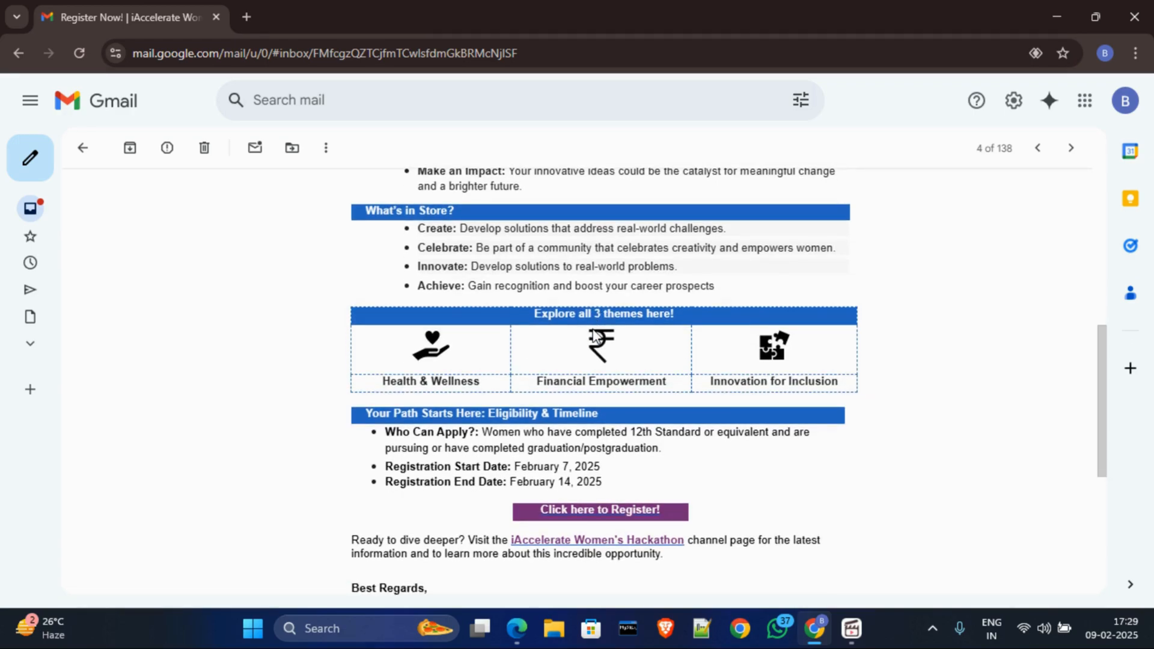
{"action": "mouse_move", "coordinate": [567, 345]}
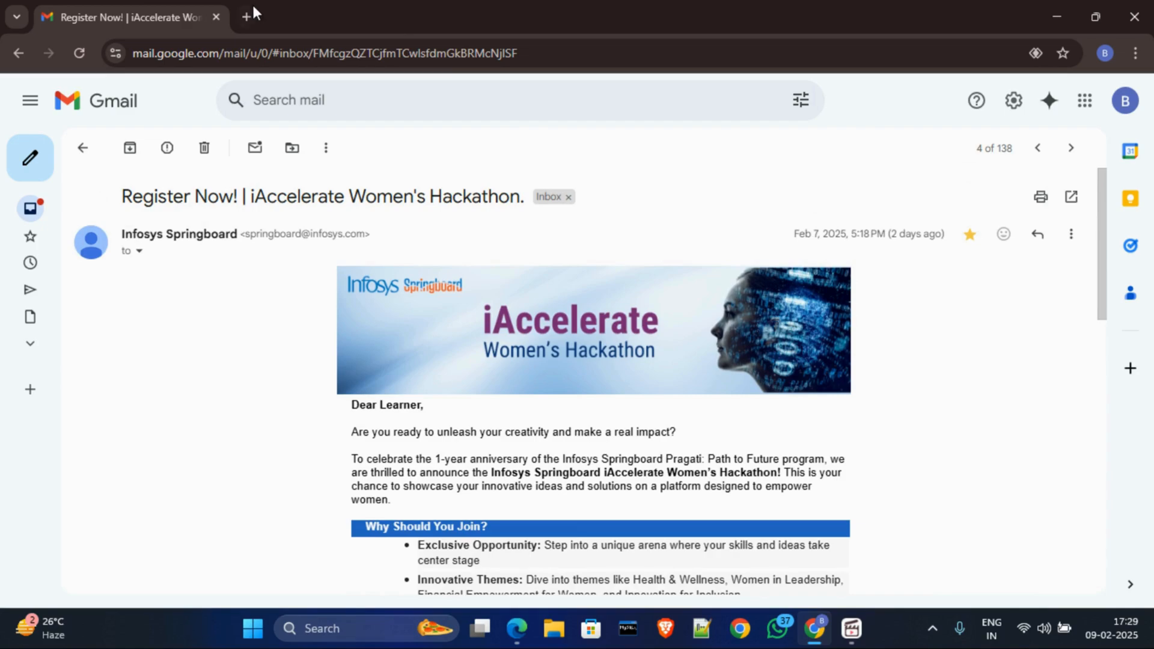
{"action": "left_click", "coordinate": [248, 17]}
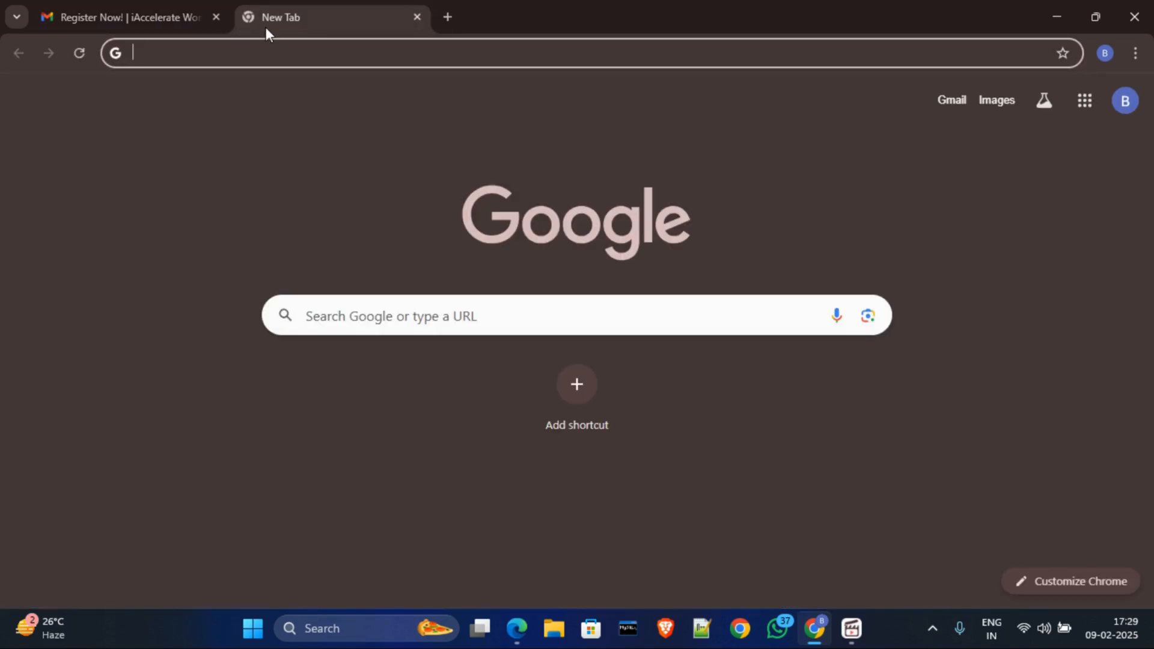
{"action": "type", "text": "infosys"}
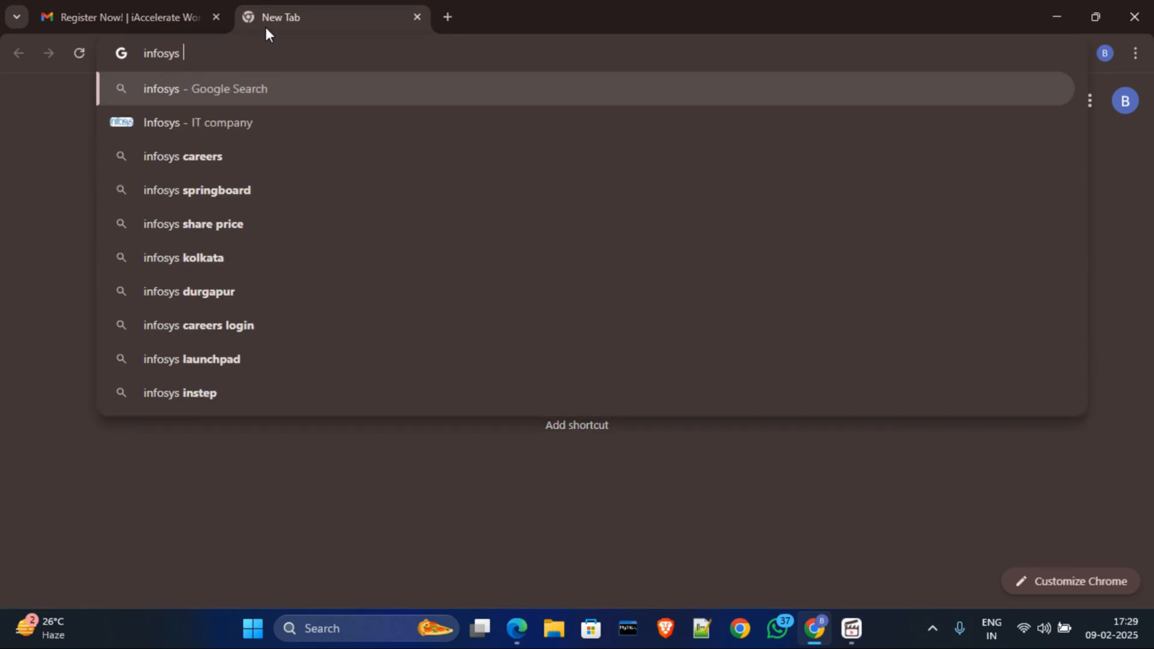
{"action": "type", "text": "springboard"}
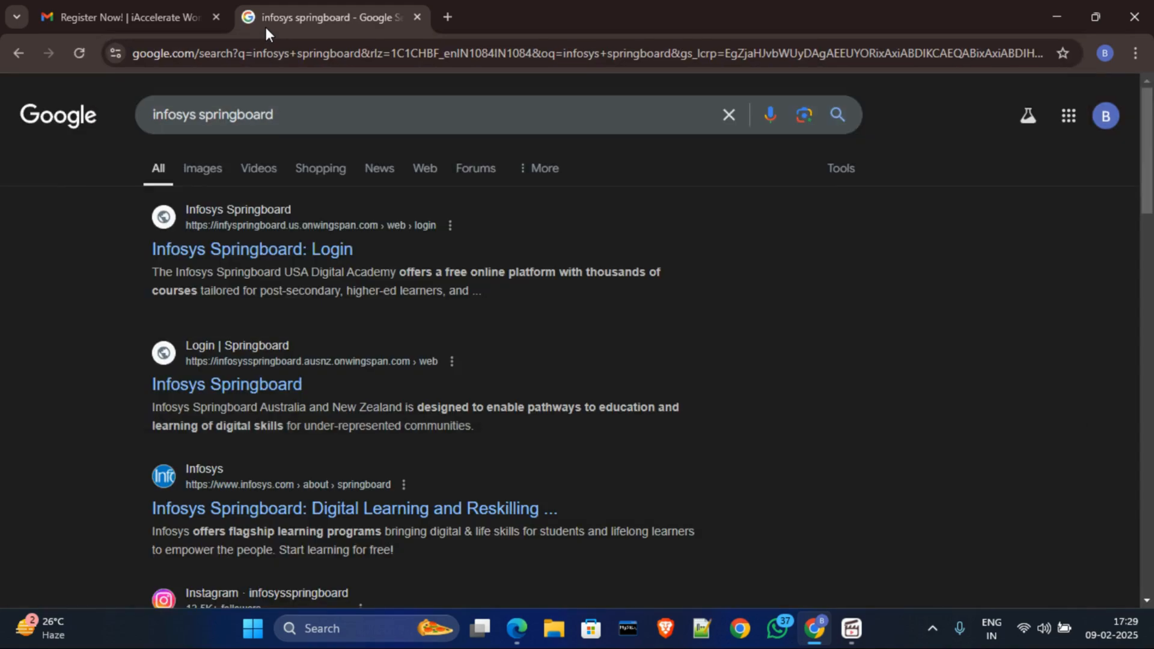
{"action": "mouse_move", "coordinate": [217, 249]}
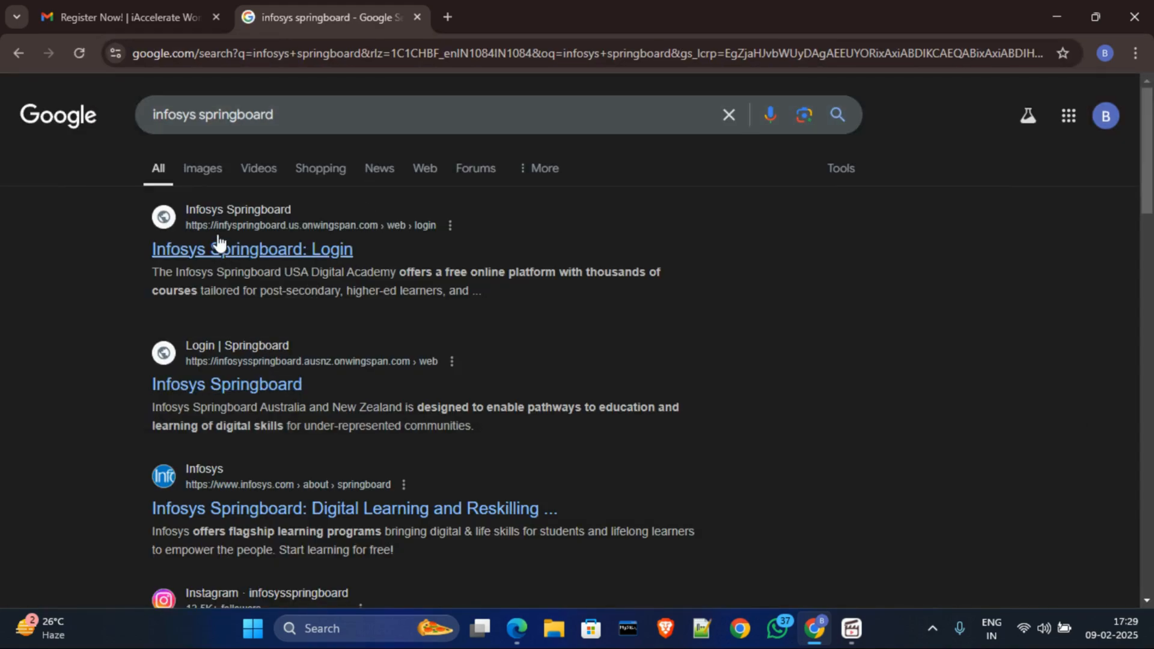
{"action": "mouse_move", "coordinate": [256, 253]}
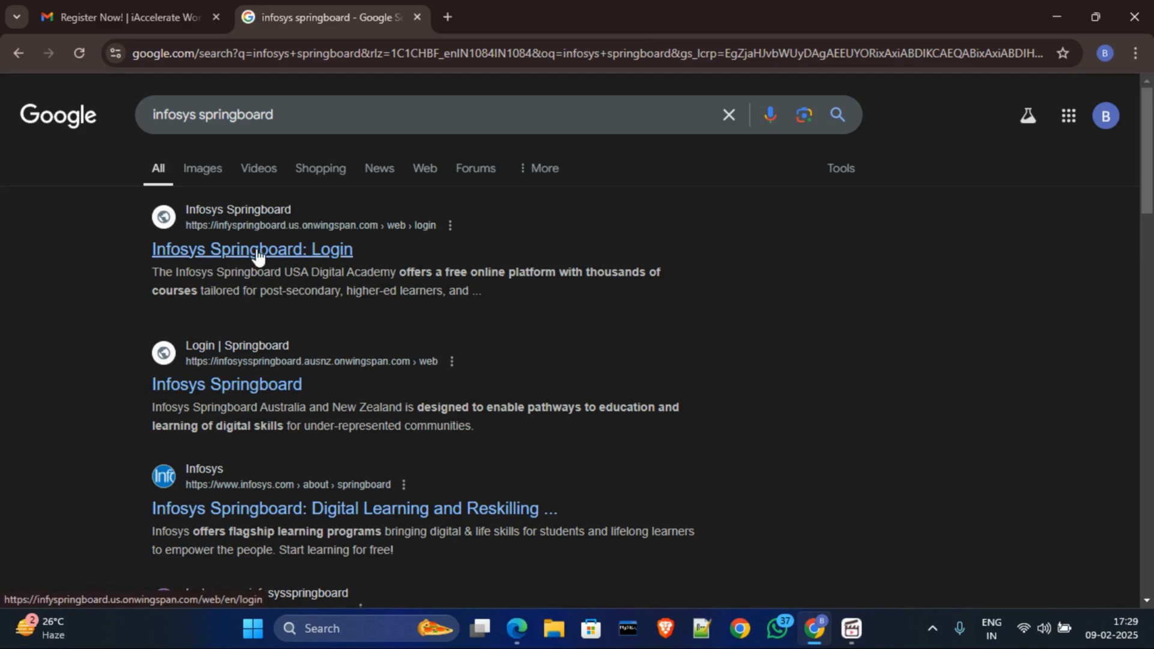
{"action": "left_click", "coordinate": [252, 249]}
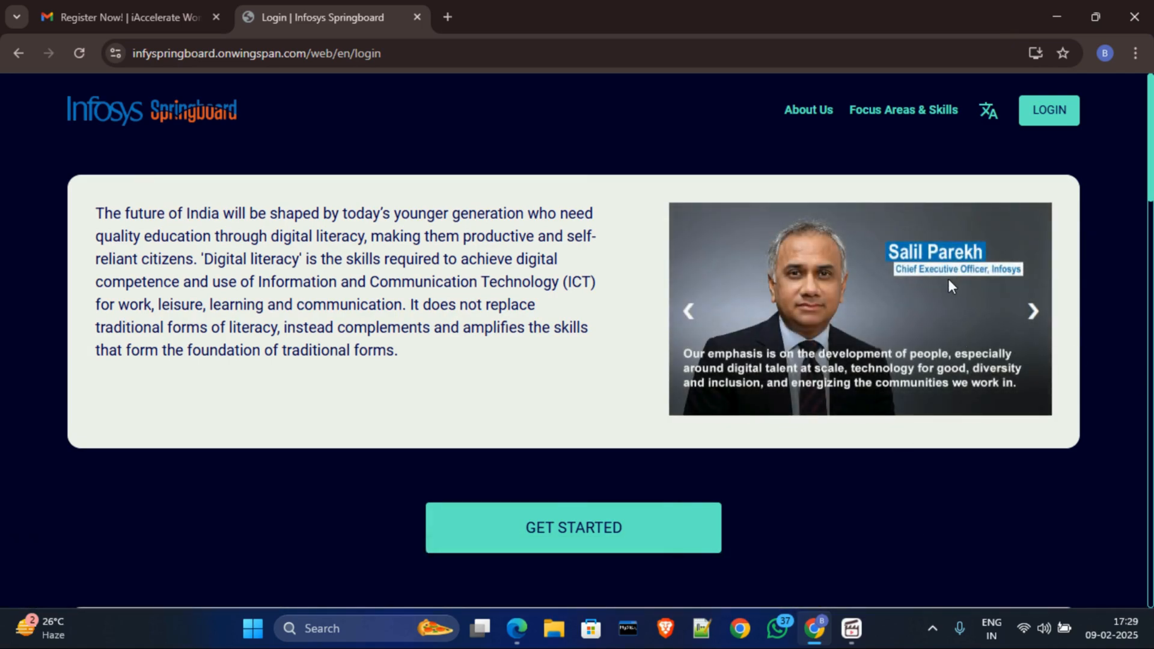
{"action": "mouse_move", "coordinate": [1042, 134]}
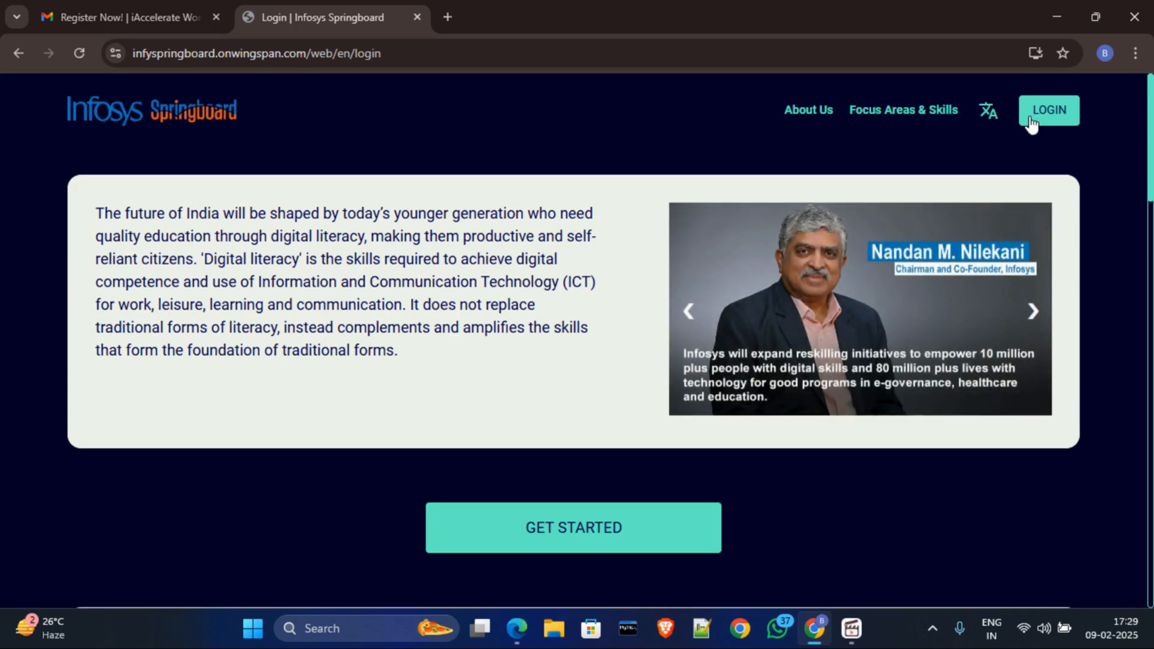
{"action": "mouse_move", "coordinate": [1029, 134]}
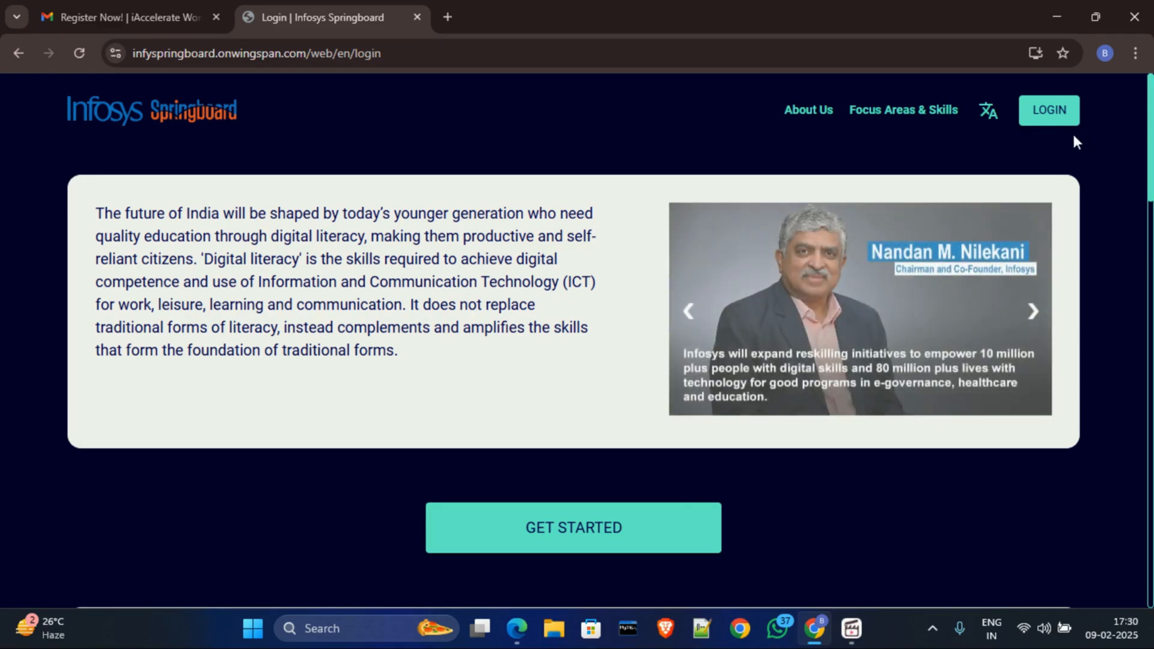
Sign in through the LOGIN form to reach the learner dashboard with greeting and learning hours.
{"action": "left_click", "coordinate": [1048, 110]}
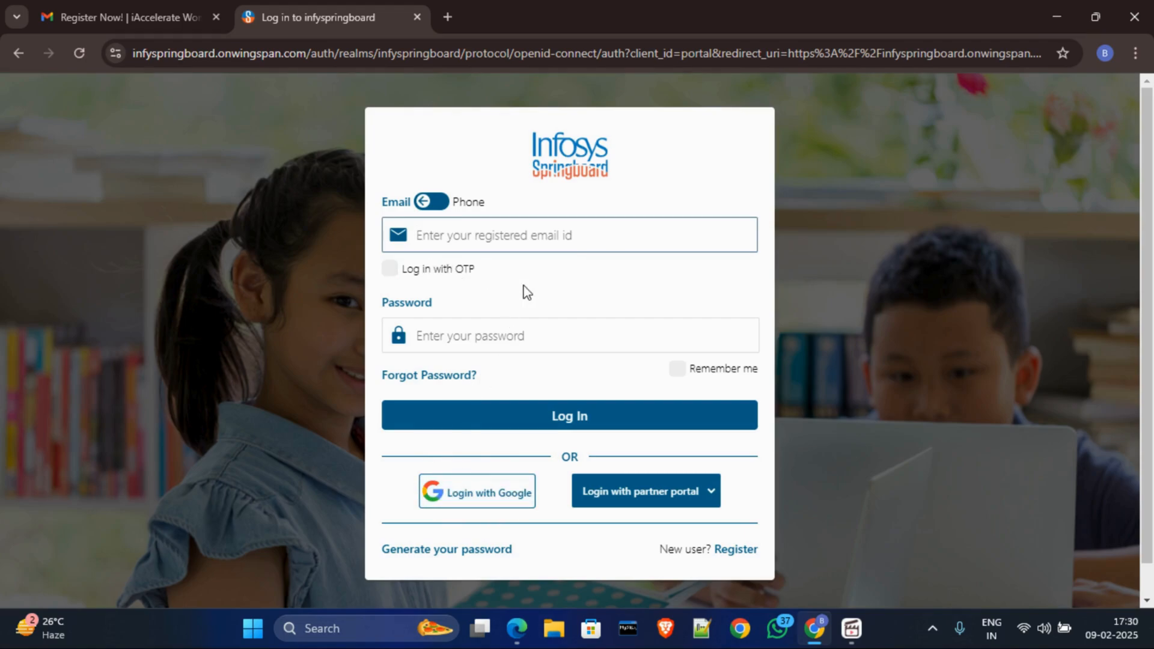
{"action": "mouse_move", "coordinate": [613, 325]}
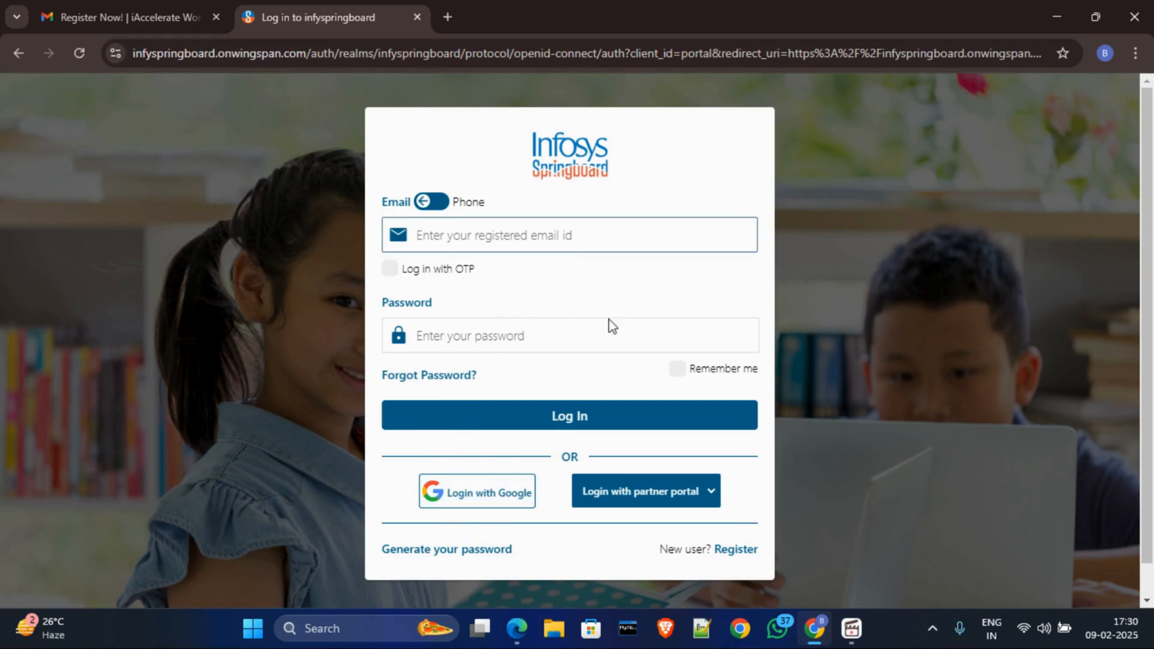
{"action": "left_click", "coordinate": [569, 415]}
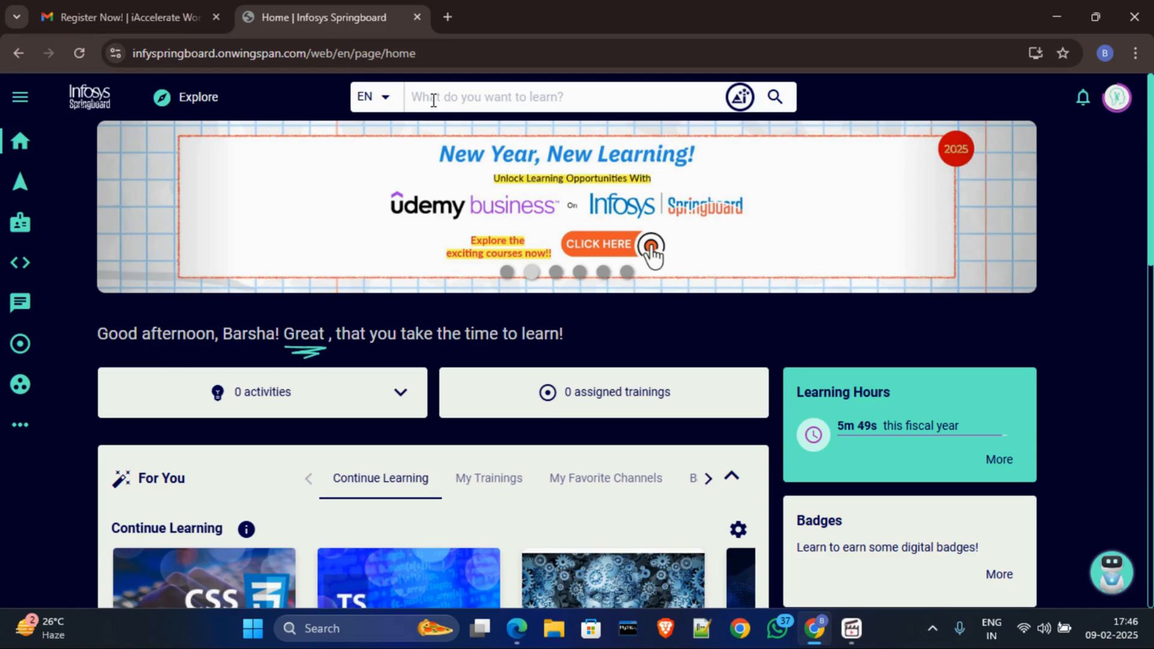
{"action": "type", "text": "iacce"}
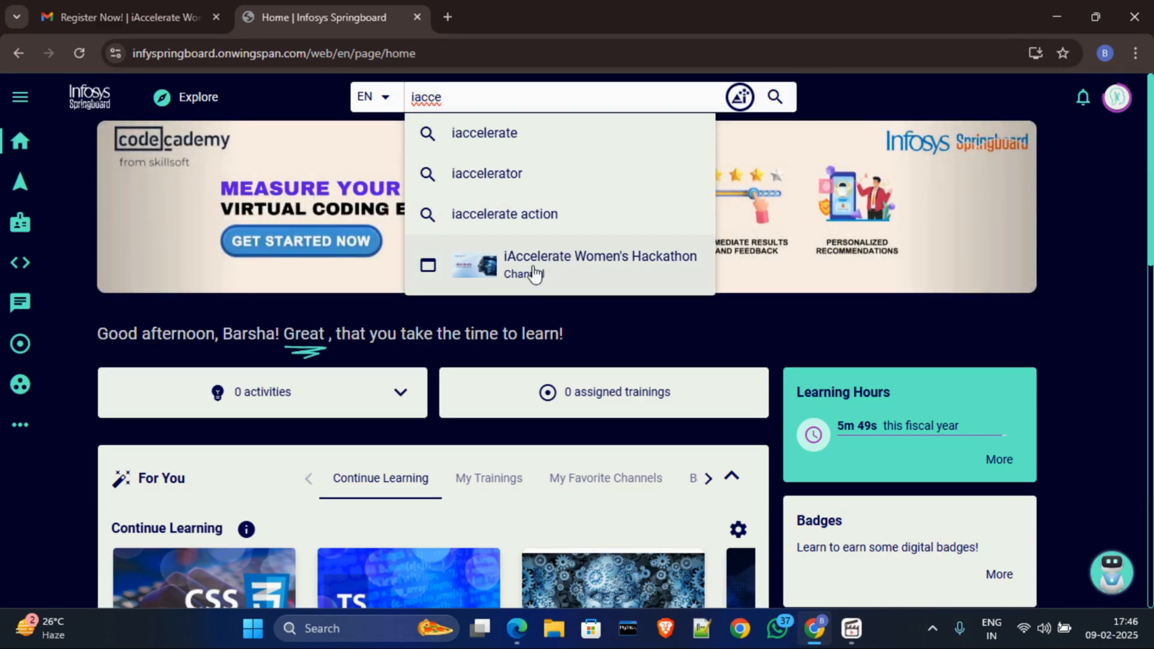
{"action": "left_click", "coordinate": [599, 265]}
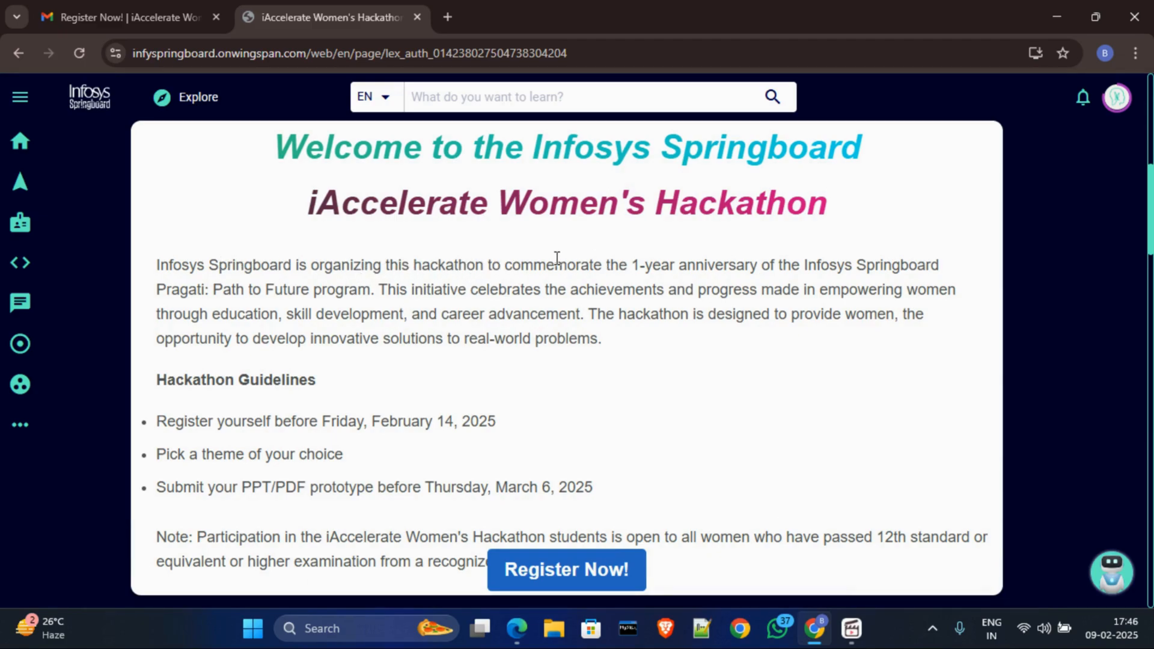
{"action": "mouse_move", "coordinate": [397, 338]}
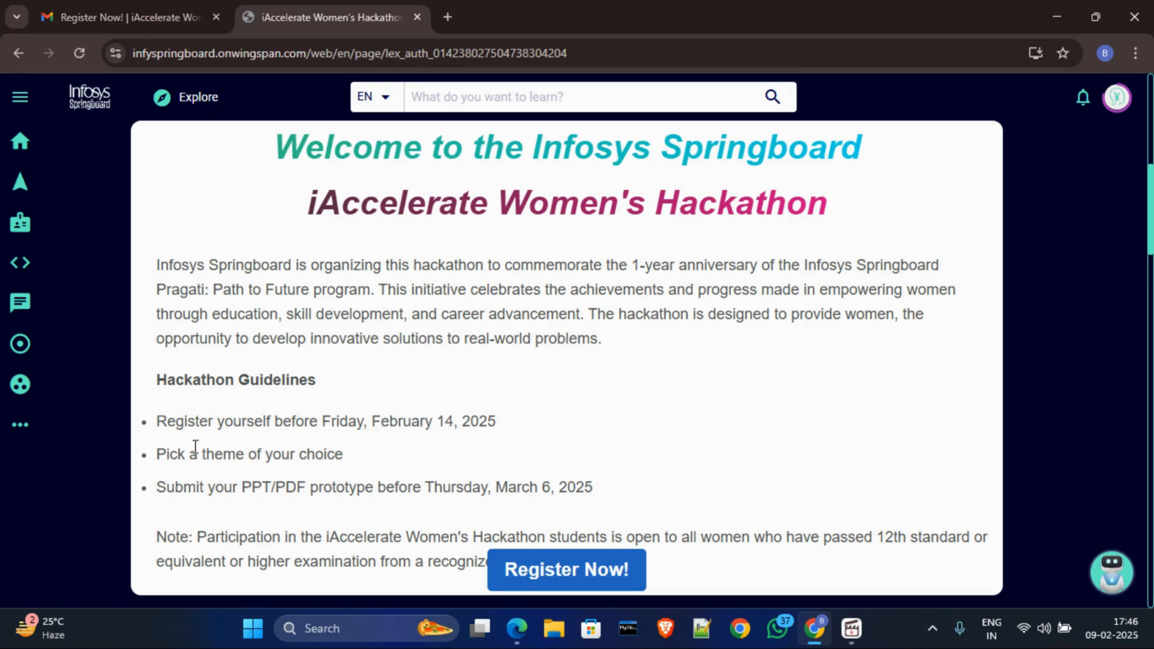
{"action": "left_click_drag", "start_coordinate": [197, 454], "coordinate": [342, 455]}
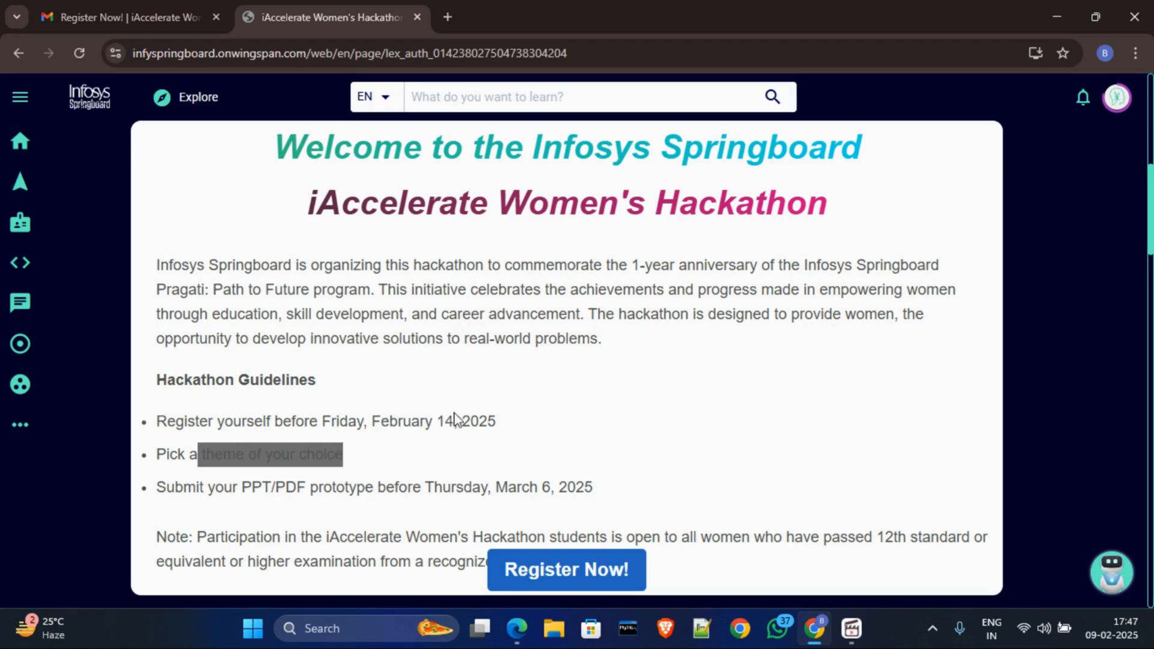
{"action": "mouse_move", "coordinate": [459, 390]}
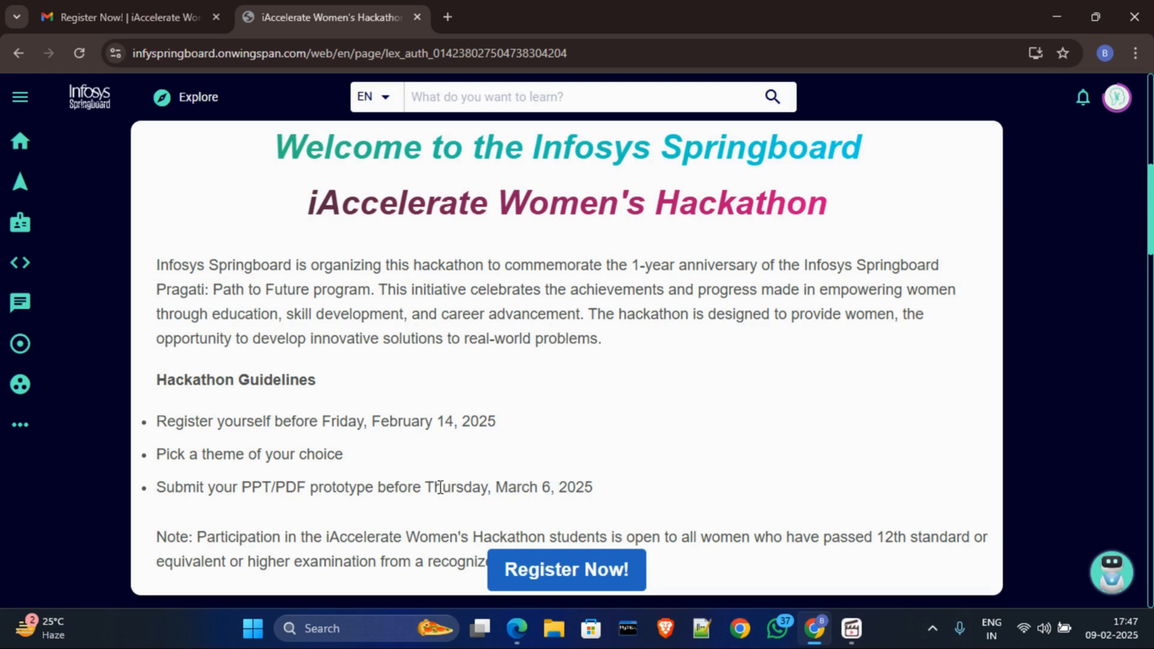
Jump to Timelines and read the registration, submission, evaluation and winner-announcement dates.
{"action": "scroll", "scroll_direction": "down", "scroll_amount": 3}
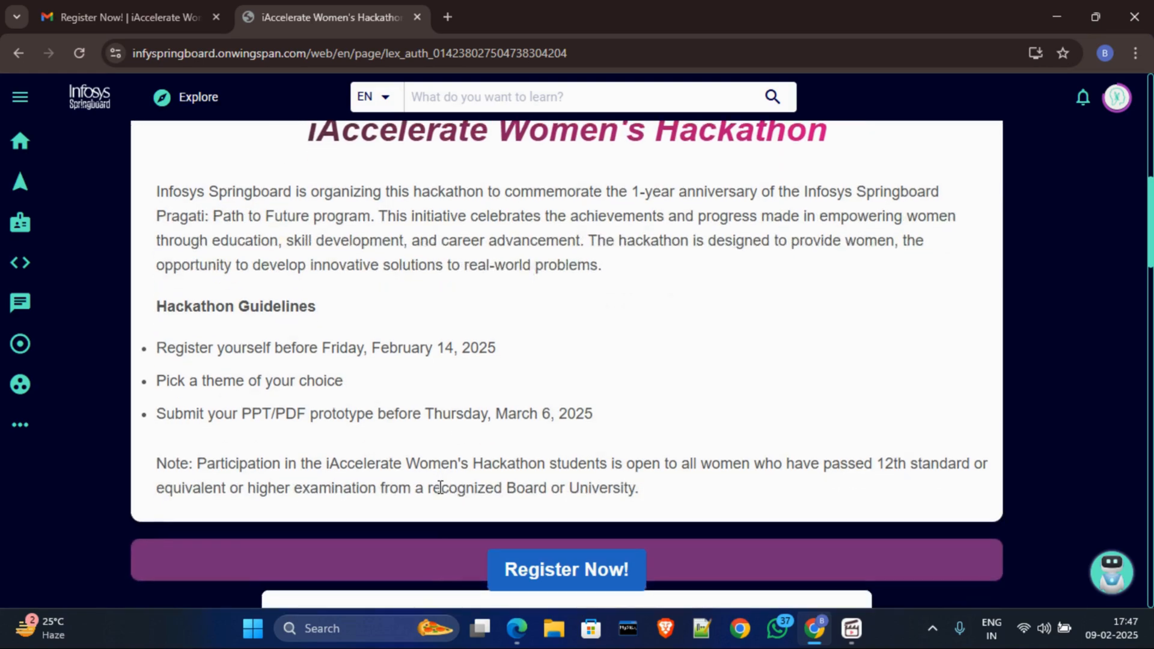
{"action": "scroll", "scroll_direction": "down", "scroll_amount": 3}
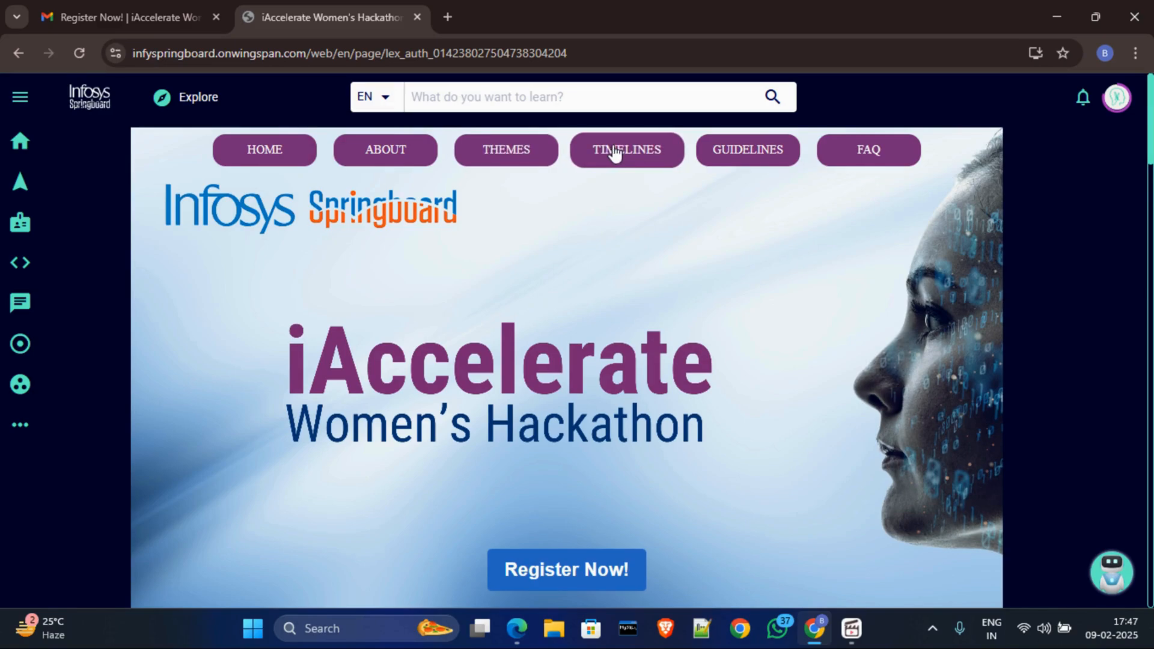
{"action": "left_click", "coordinate": [626, 150]}
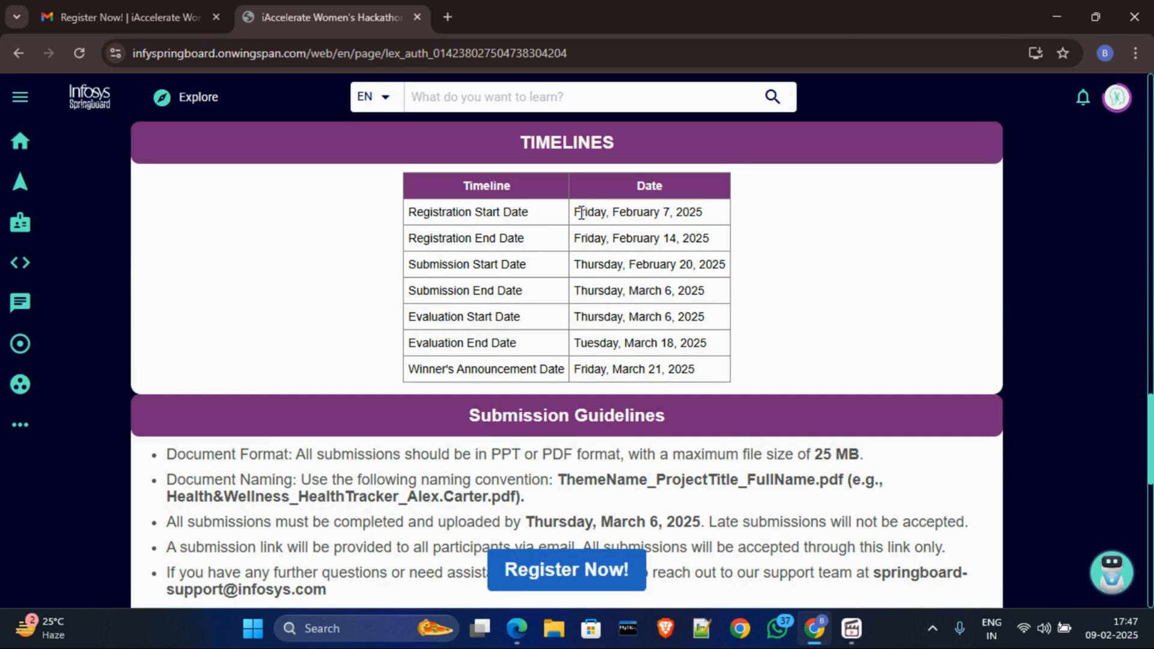
{"action": "left_click_drag", "start_coordinate": [579, 212], "coordinate": [642, 212]}
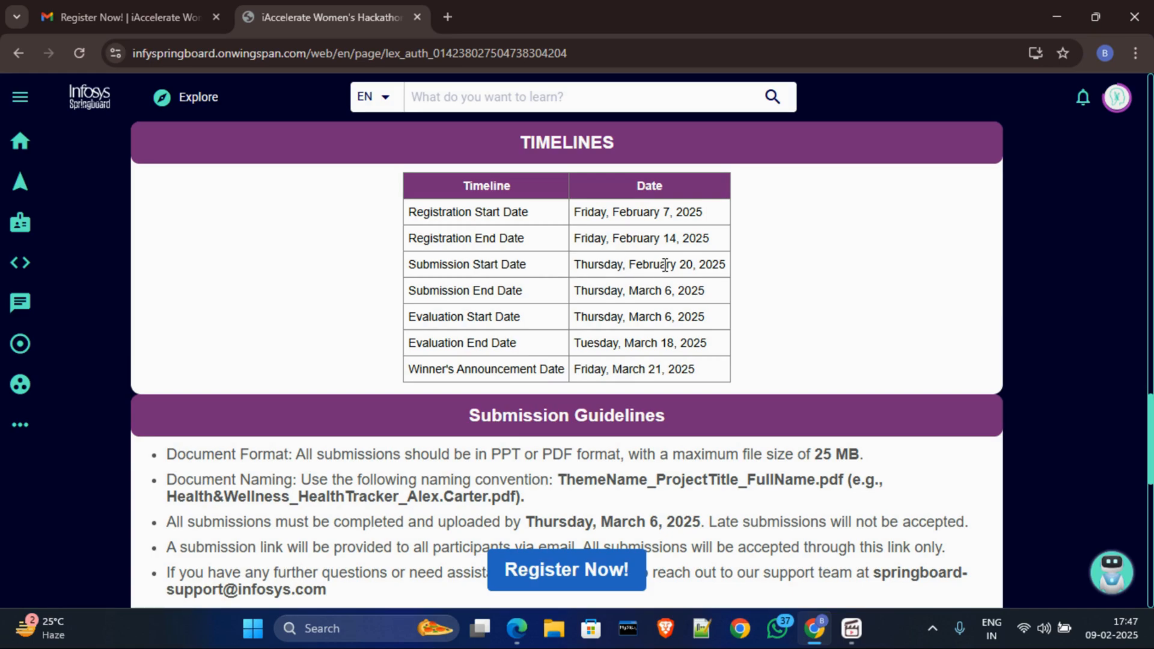
{"action": "double_click", "coordinate": [681, 265]}
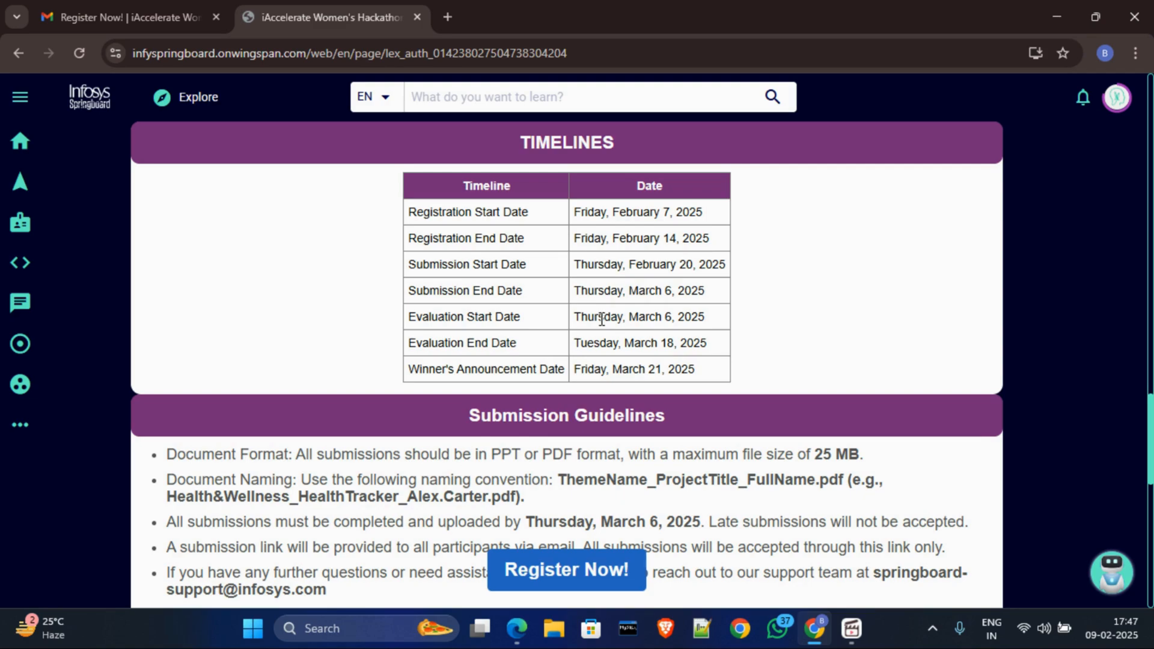
{"action": "mouse_move", "coordinate": [643, 338]}
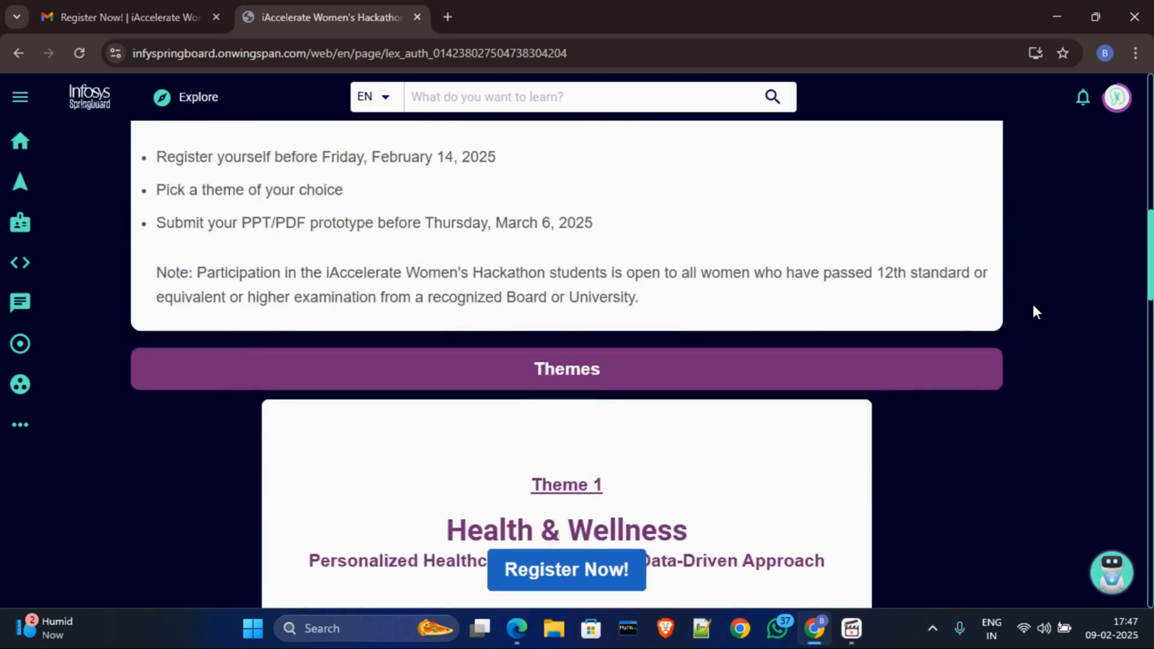
Browse the Themes cards, Timelines and FAQ, settling on the Submission Guidelines section.
{"action": "scroll", "scroll_direction": "down", "scroll_amount": 3}
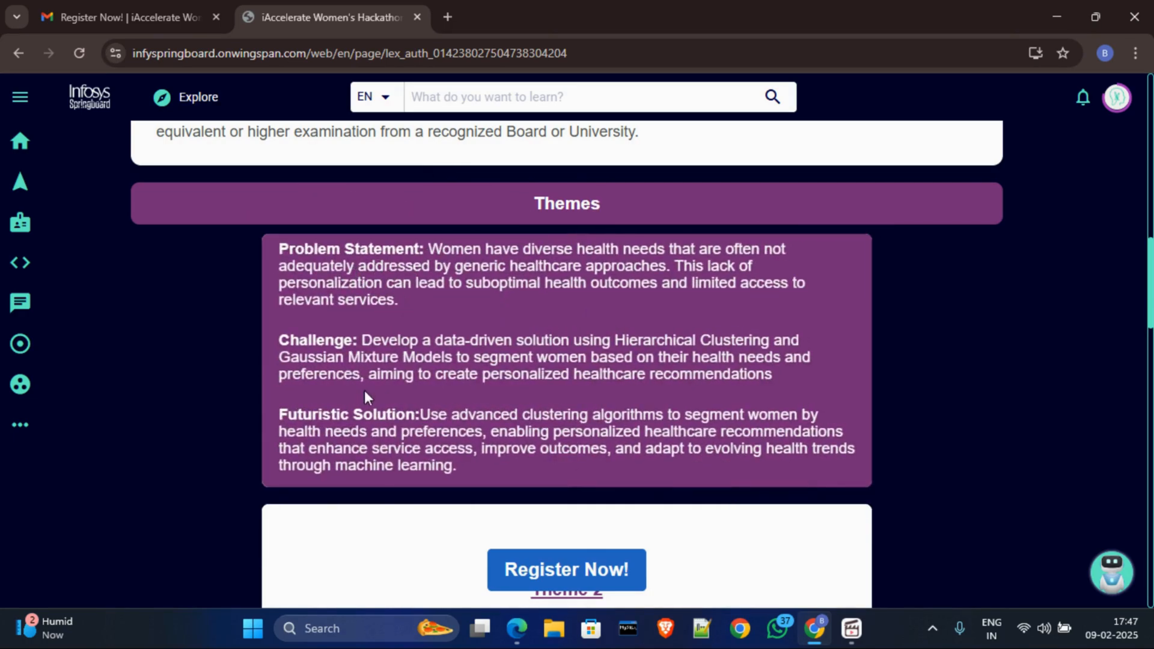
{"action": "mouse_move", "coordinate": [522, 353]}
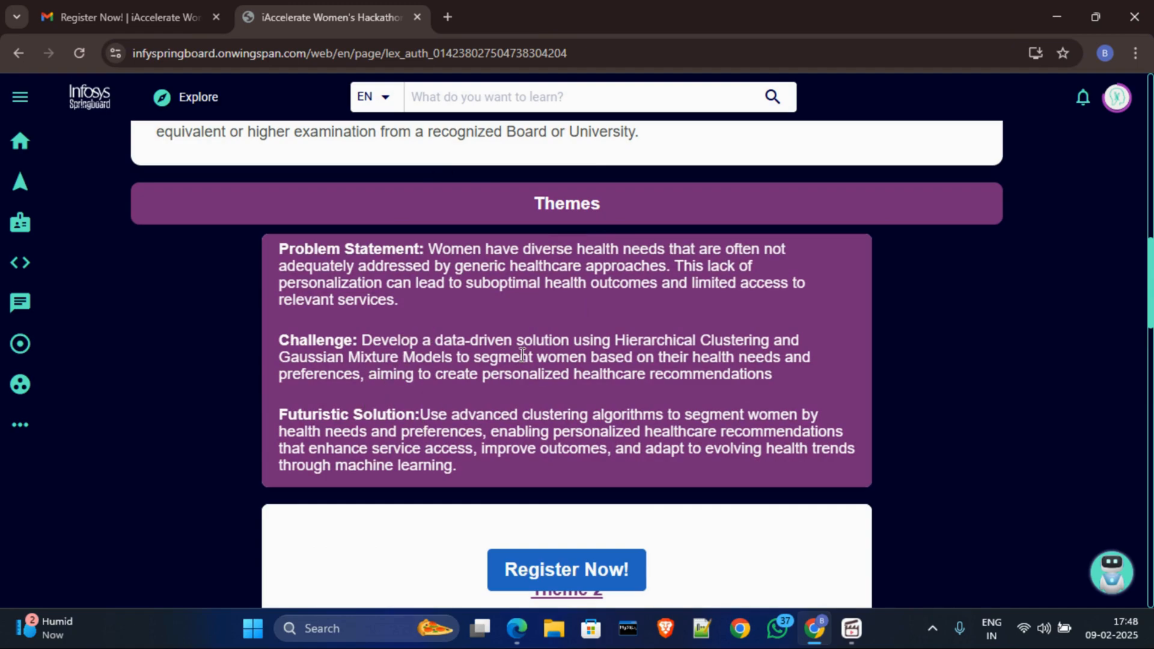
{"action": "mouse_move", "coordinate": [471, 338]}
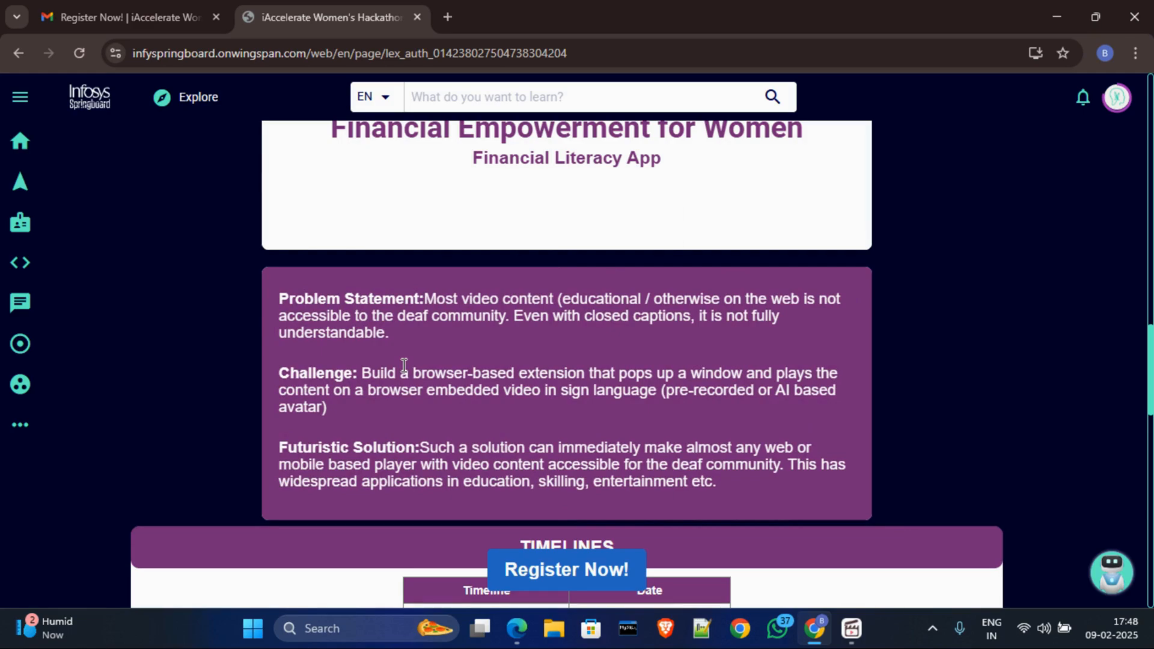
{"action": "scroll", "scroll_direction": "down", "scroll_amount": 3}
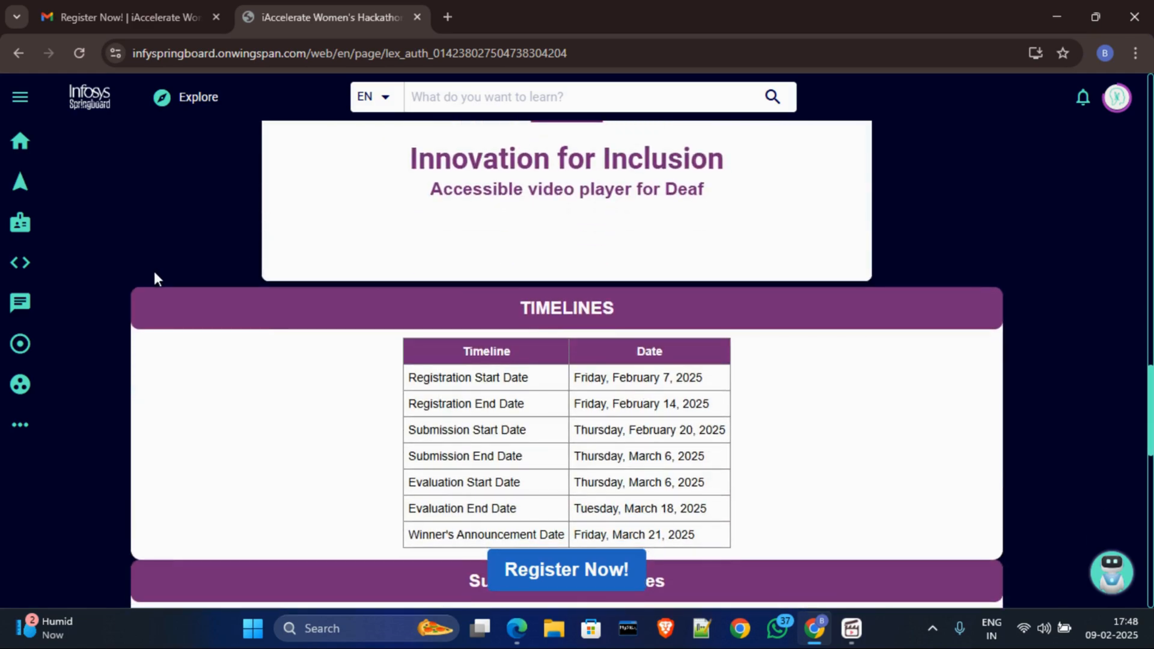
{"action": "scroll", "scroll_direction": "down", "scroll_amount": 3}
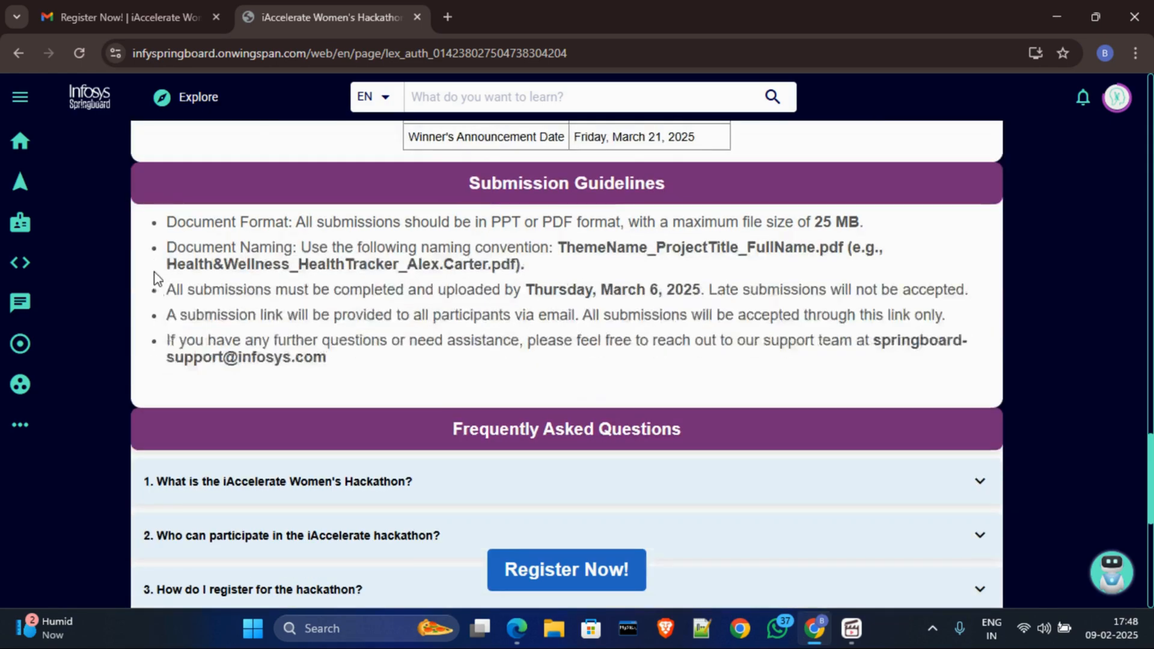
{"action": "scroll", "scroll_direction": "down", "scroll_amount": 3}
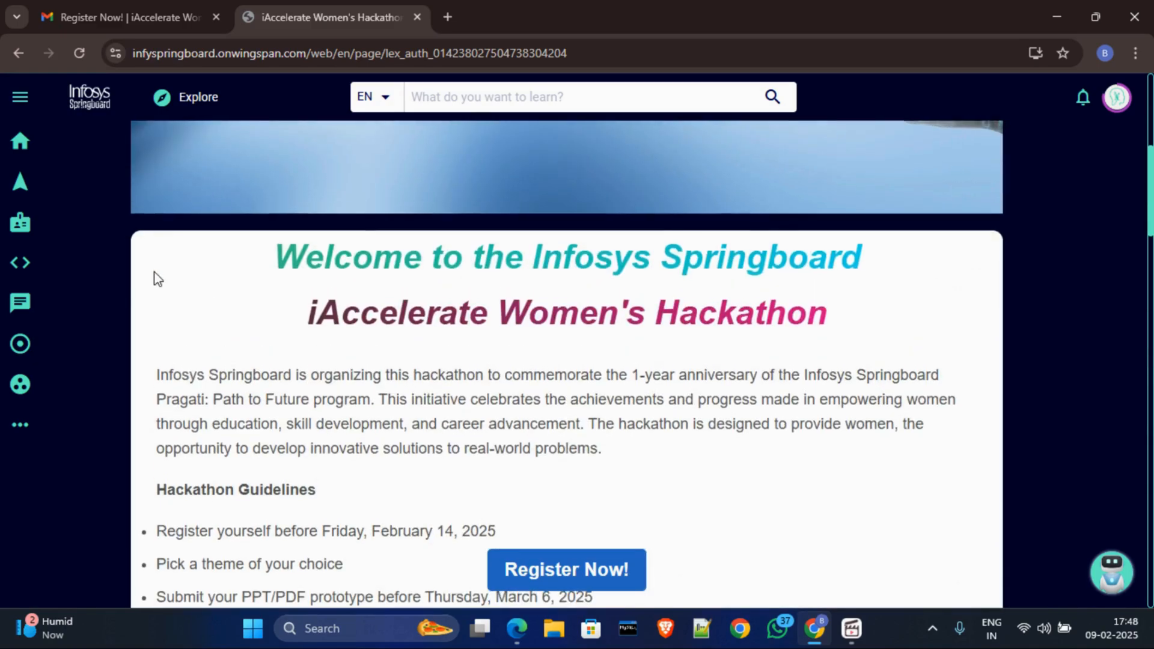
{"action": "scroll", "scroll_direction": "down", "scroll_amount": 3}
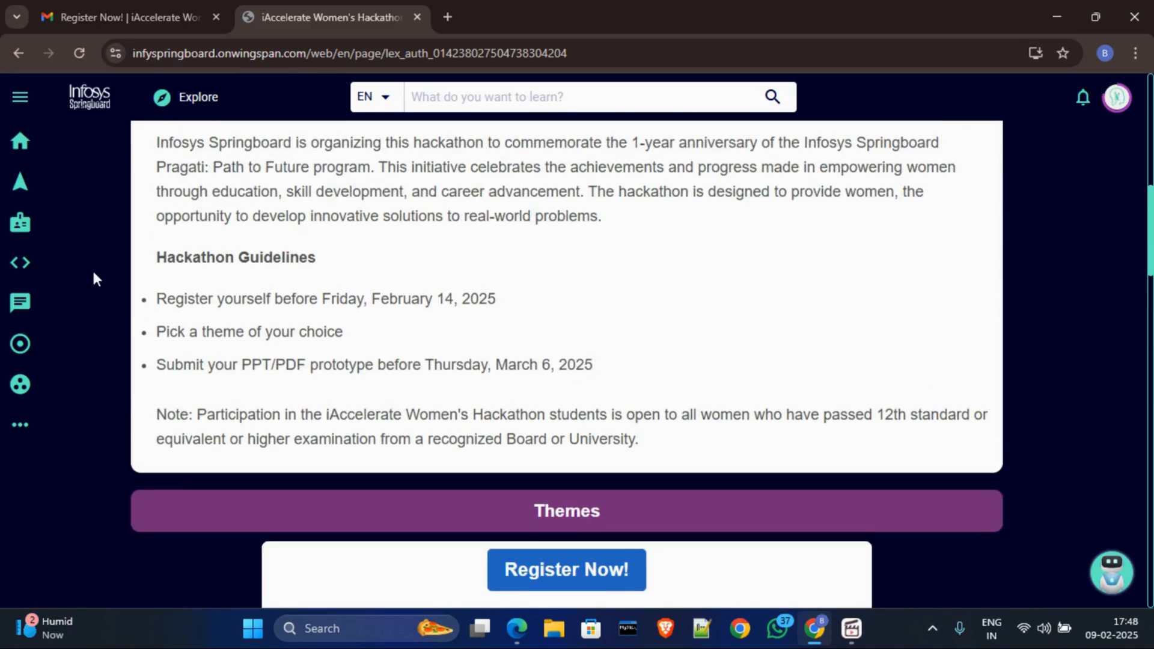
{"action": "mouse_move", "coordinate": [880, 414]}
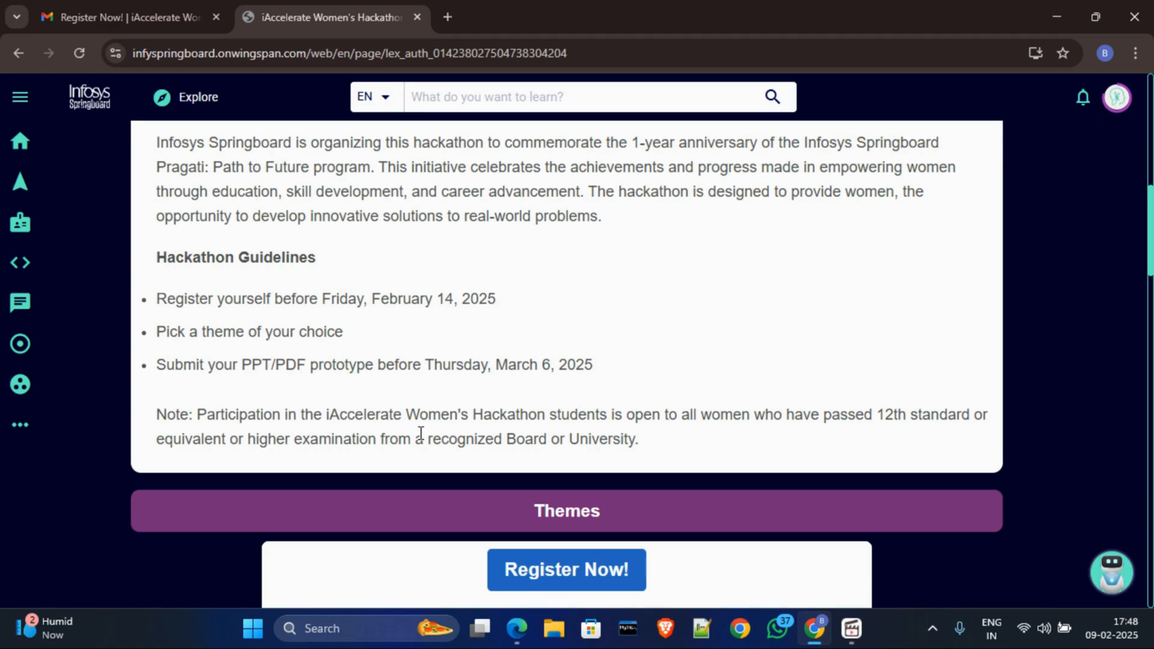
{"action": "mouse_move", "coordinate": [637, 390]}
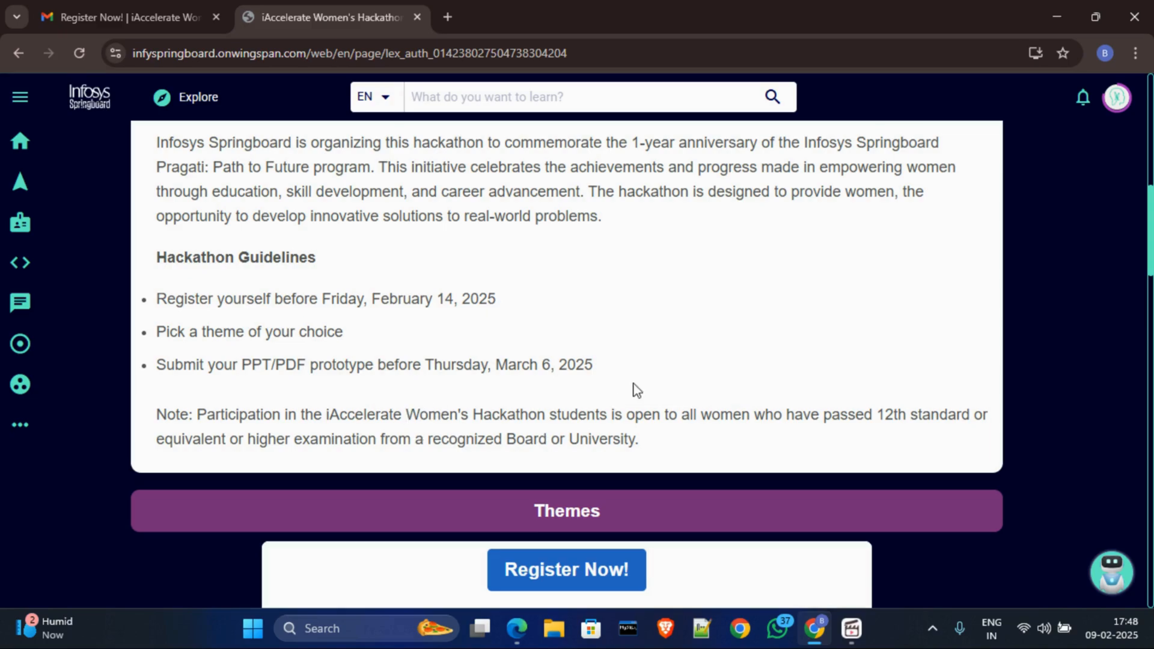
{"action": "left_click_drag", "start_coordinate": [879, 414], "coordinate": [949, 414]}
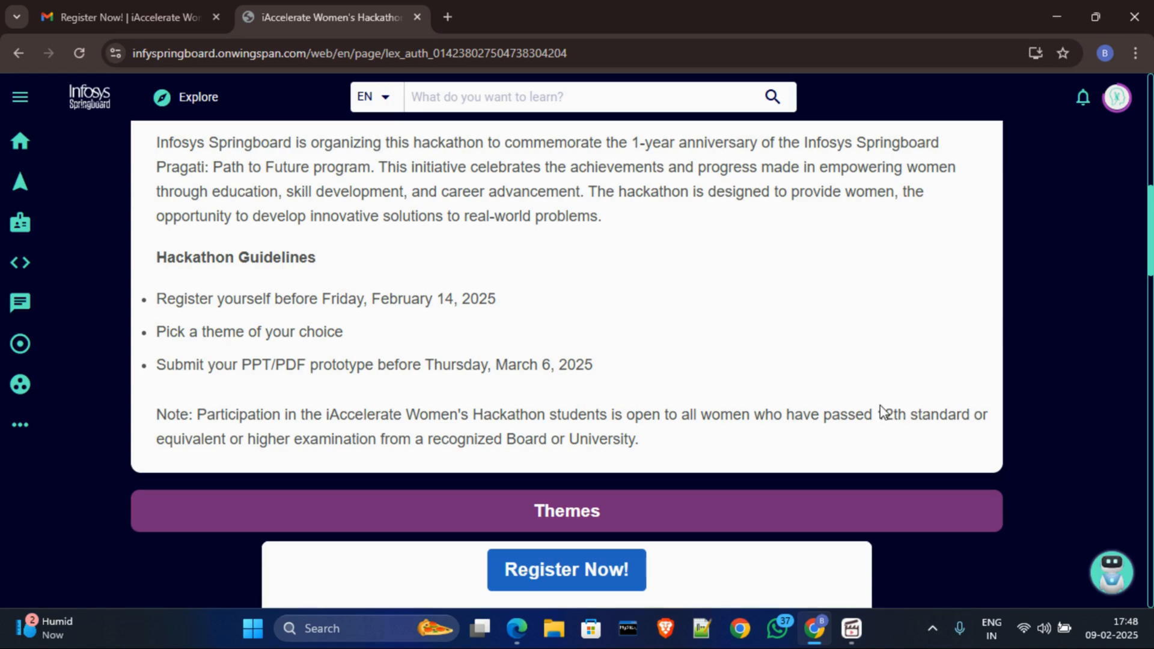
{"action": "scroll", "scroll_direction": "down", "scroll_amount": 3}
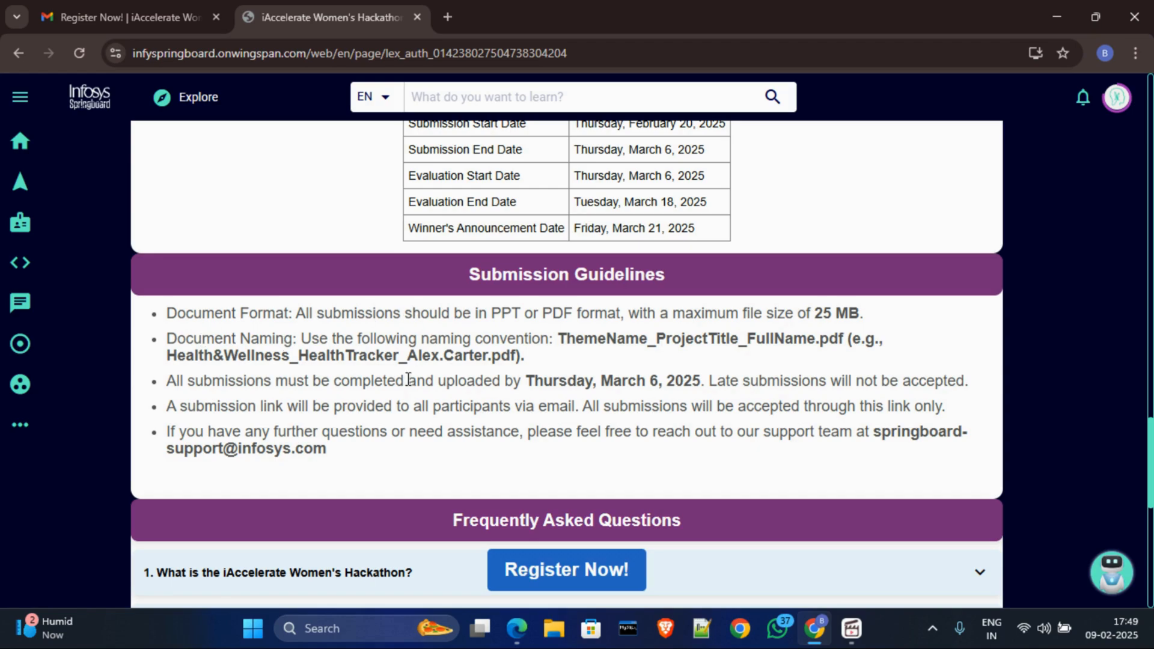
Read the submission guidelines to the end, highlighting the support team email address.
{"action": "double_click", "coordinate": [604, 339]}
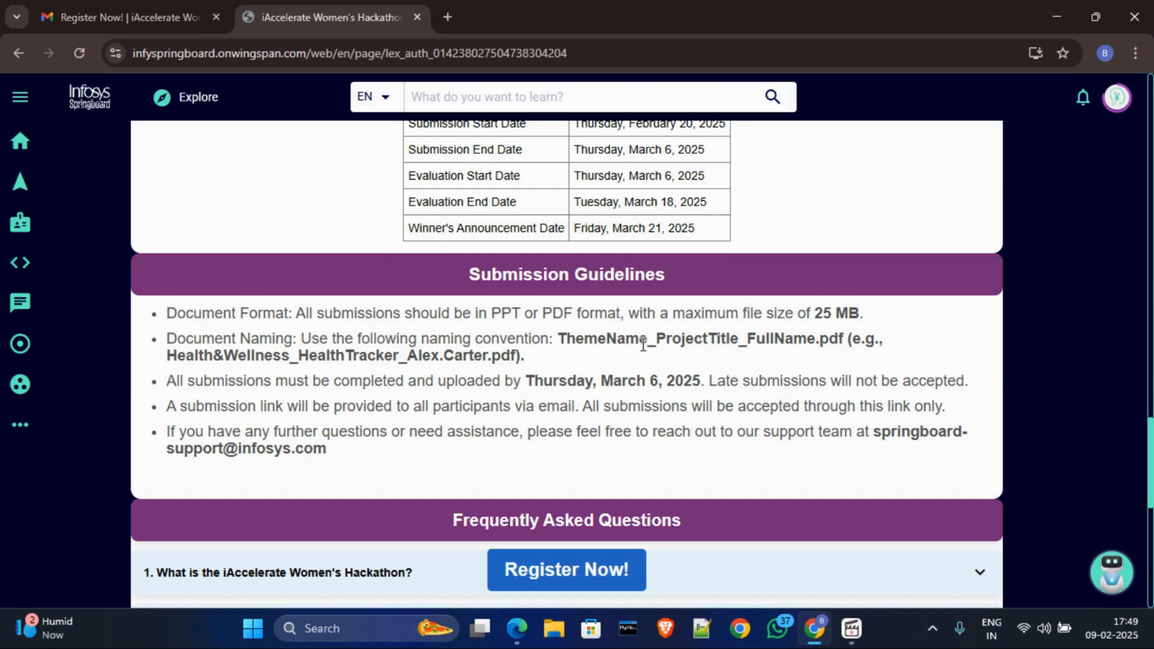
{"action": "mouse_move", "coordinate": [657, 341]}
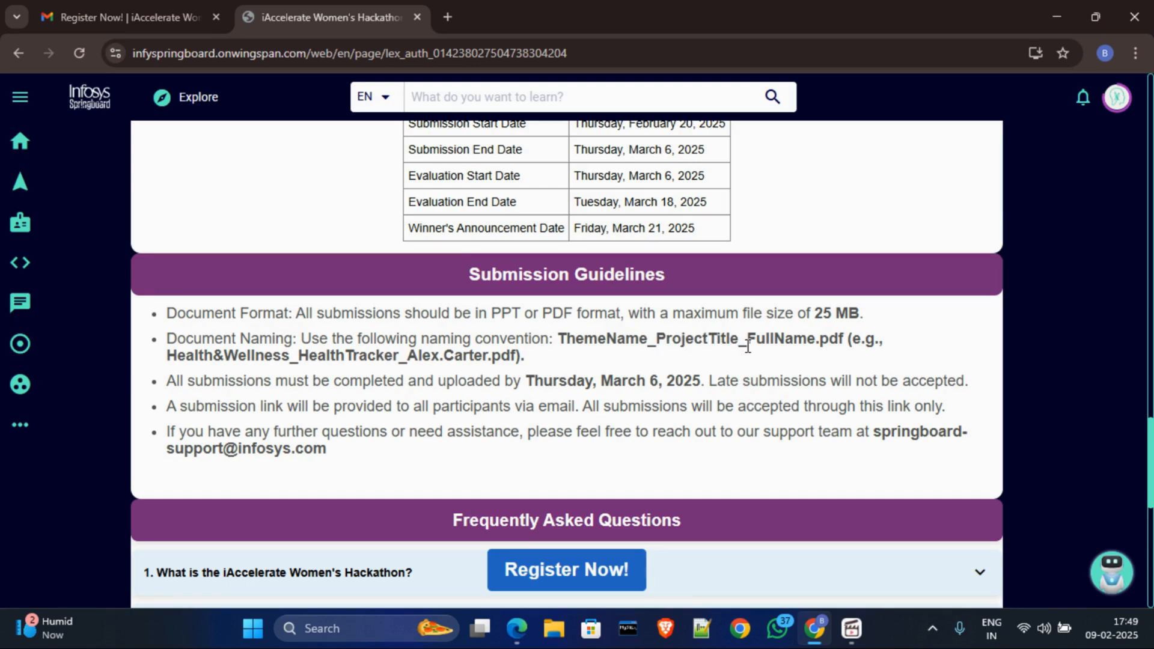
{"action": "mouse_move", "coordinate": [857, 358]}
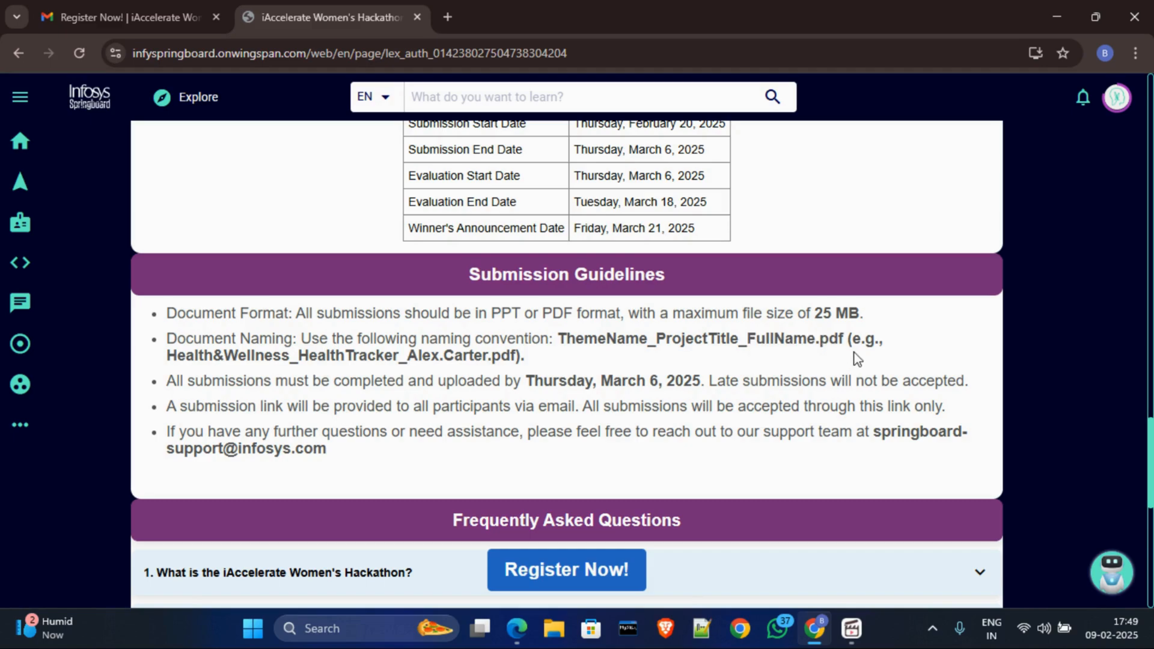
{"action": "mouse_move", "coordinate": [161, 362]}
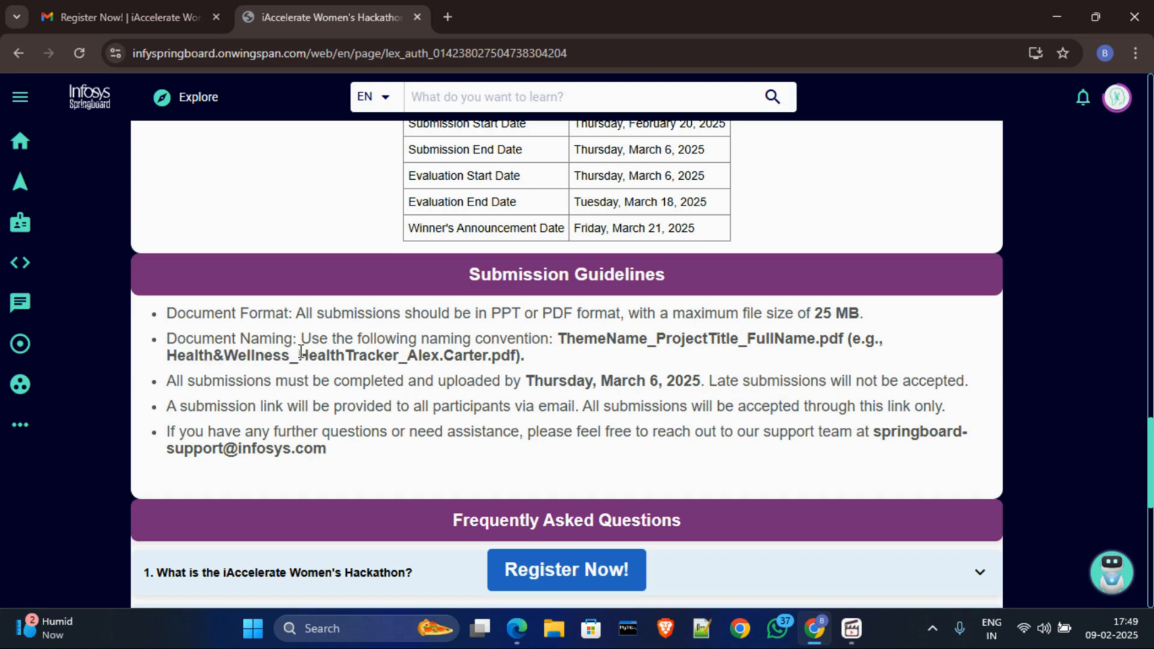
{"action": "double_click", "coordinate": [346, 355]}
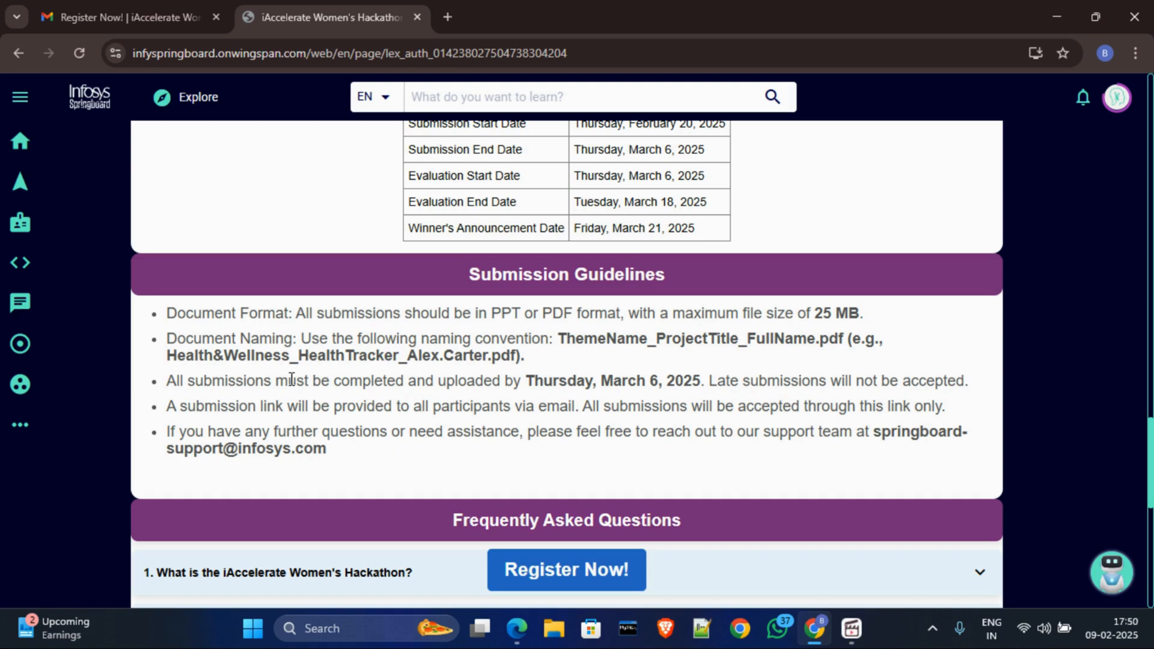
{"action": "double_click", "coordinate": [495, 406]}
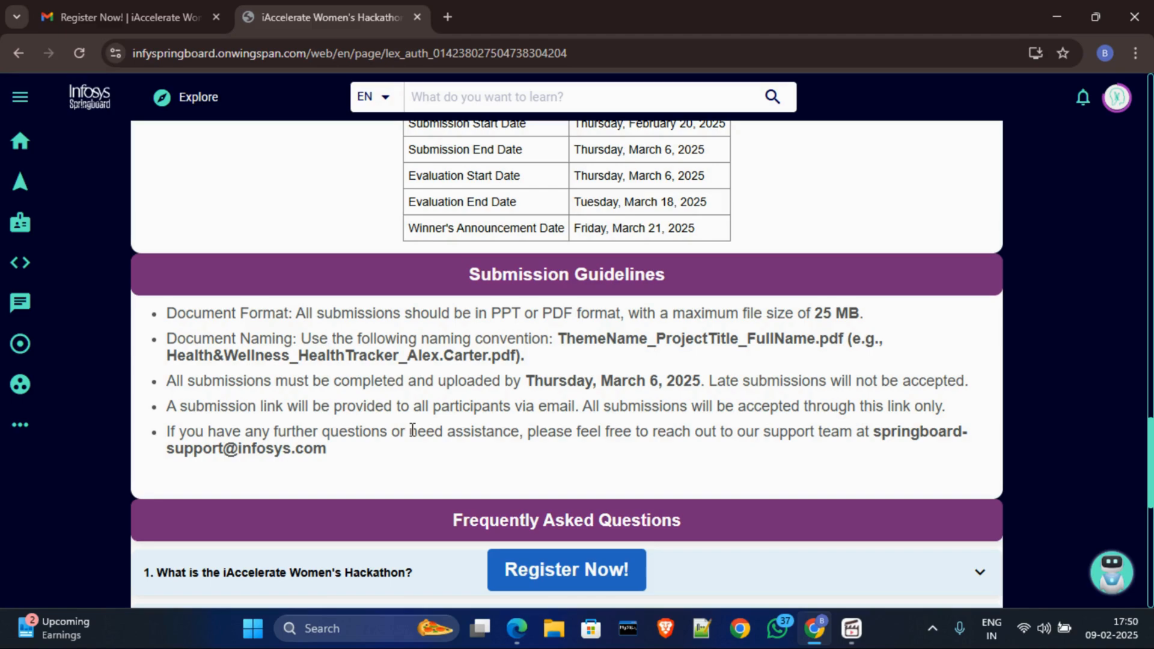
{"action": "left_click_drag", "start_coordinate": [873, 432], "coordinate": [332, 448]}
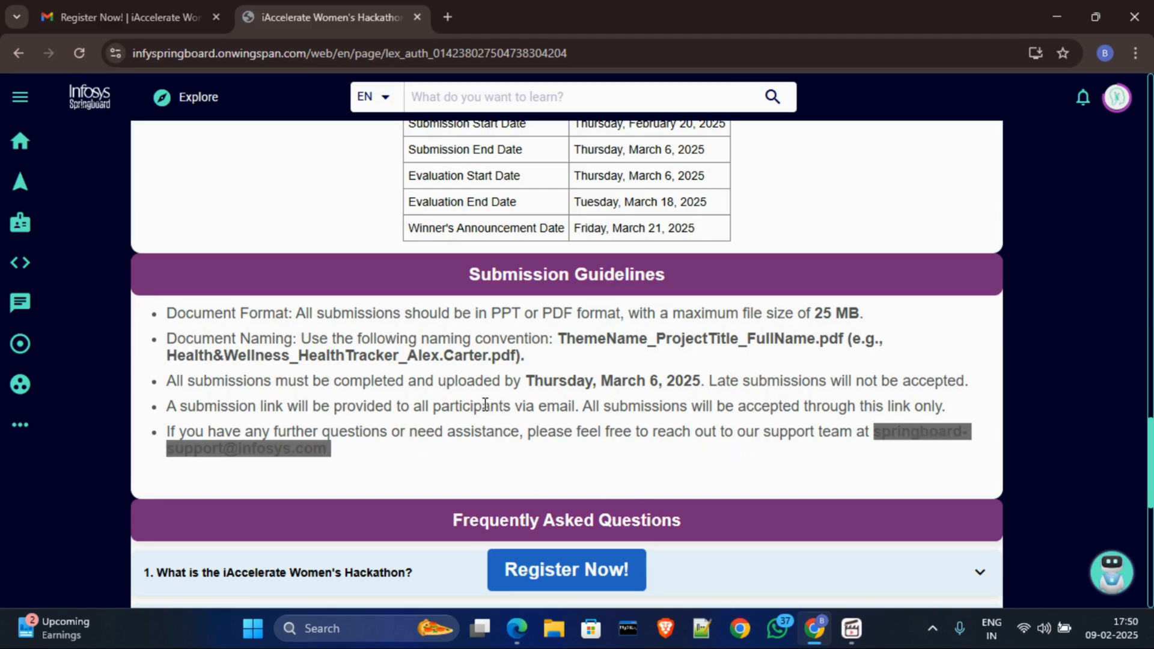
{"action": "mouse_move", "coordinate": [485, 413]}
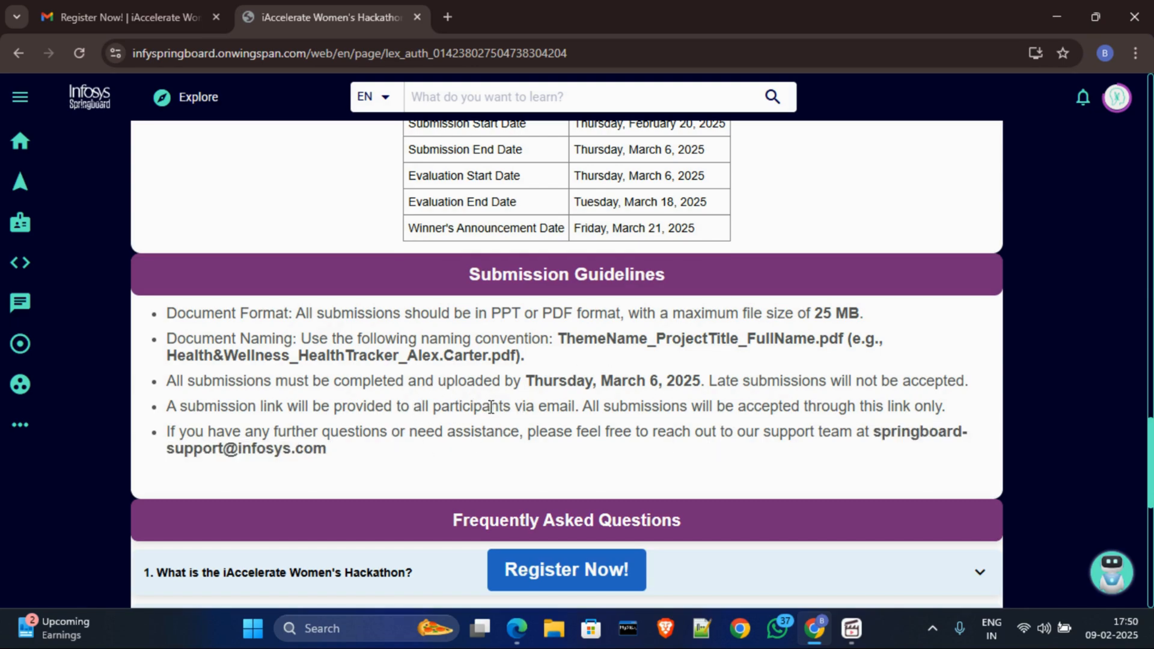
Scroll over the FAQ questions and back up to the hackathon page banner.
{"action": "scroll", "scroll_direction": "down", "scroll_amount": 3}
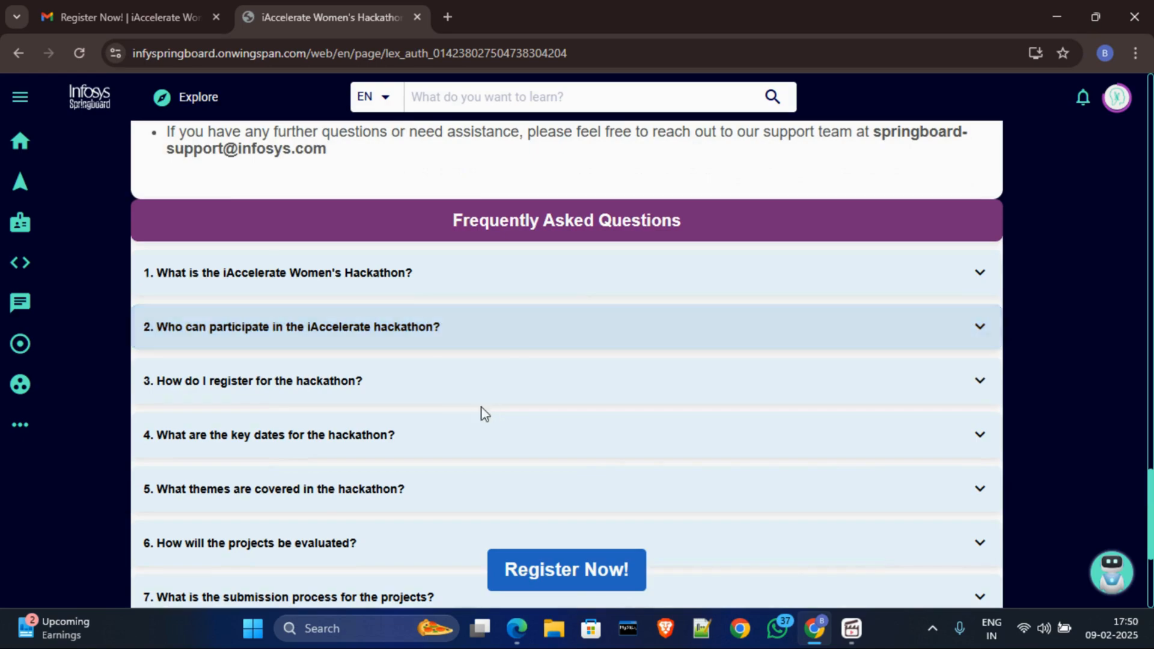
{"action": "scroll", "scroll_direction": "up", "scroll_amount": 3}
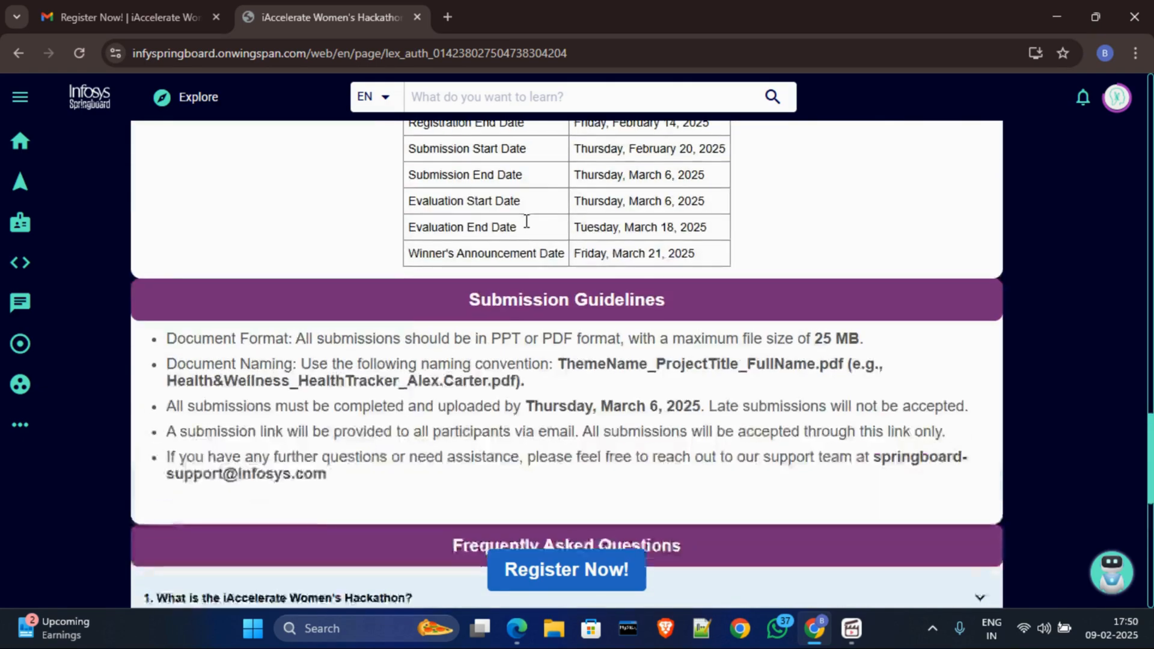
{"action": "scroll", "scroll_direction": "down", "scroll_amount": 3}
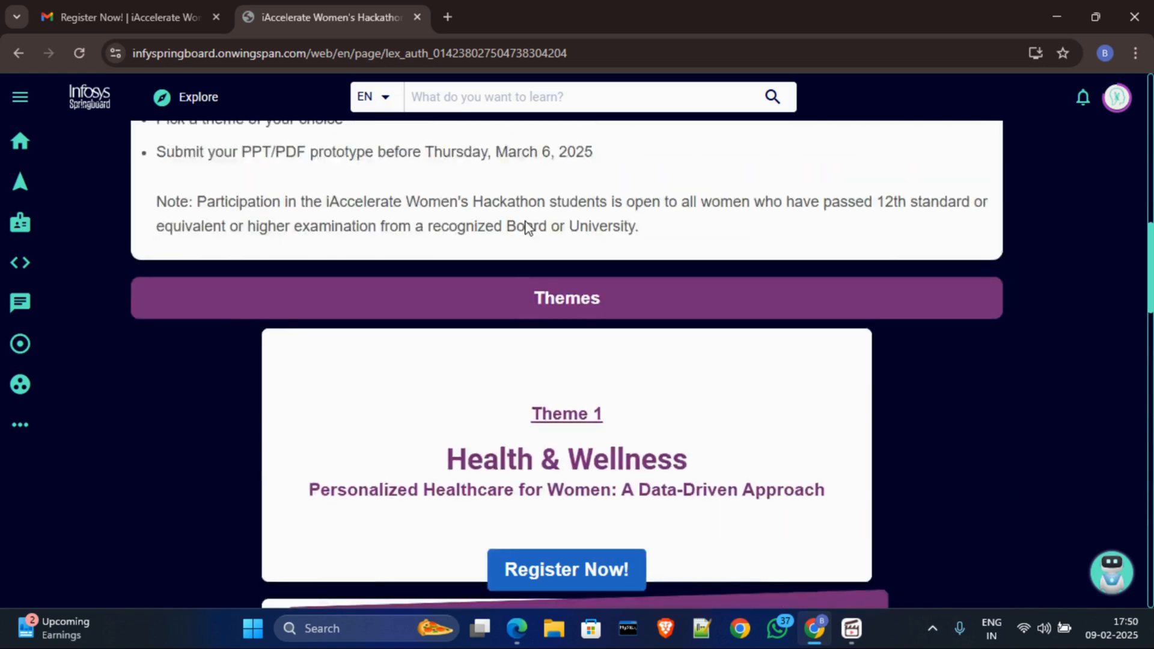
{"action": "scroll", "scroll_direction": "up", "scroll_amount": 3}
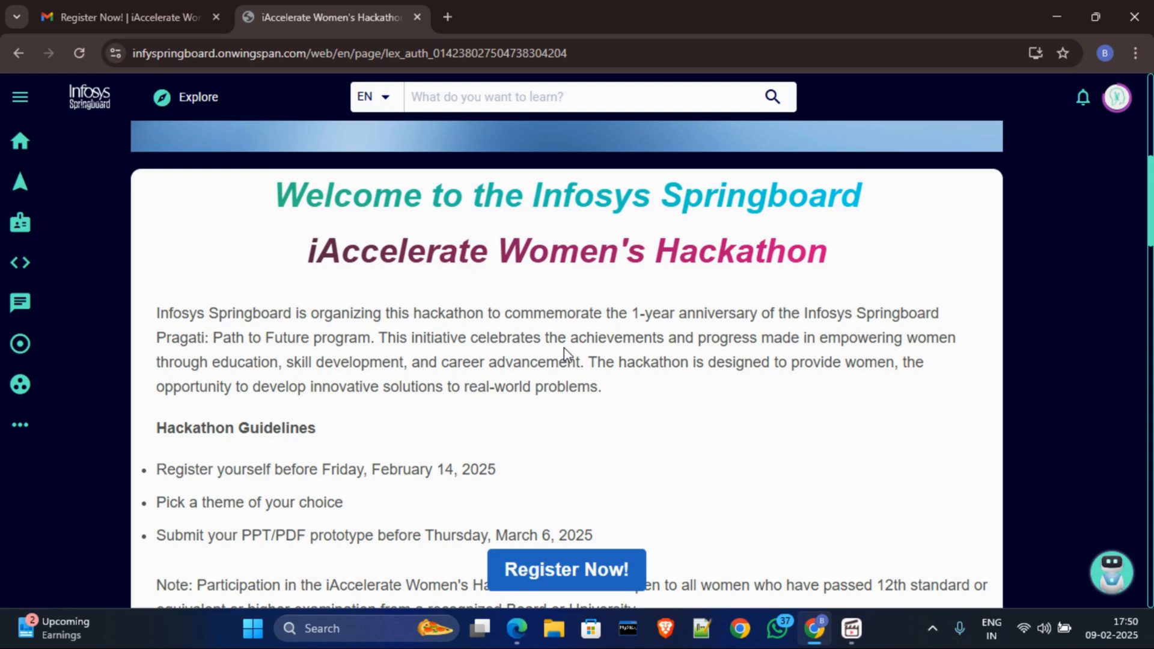
{"action": "scroll", "scroll_direction": "down", "scroll_amount": 3}
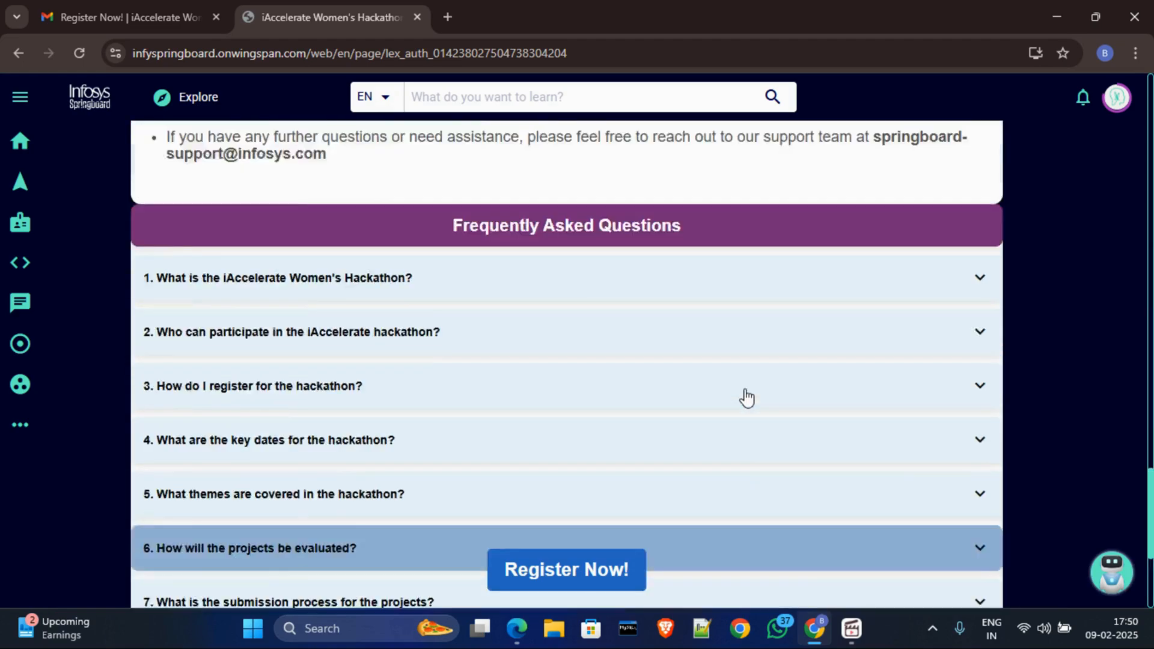
{"action": "scroll", "scroll_direction": "up", "scroll_amount": 3}
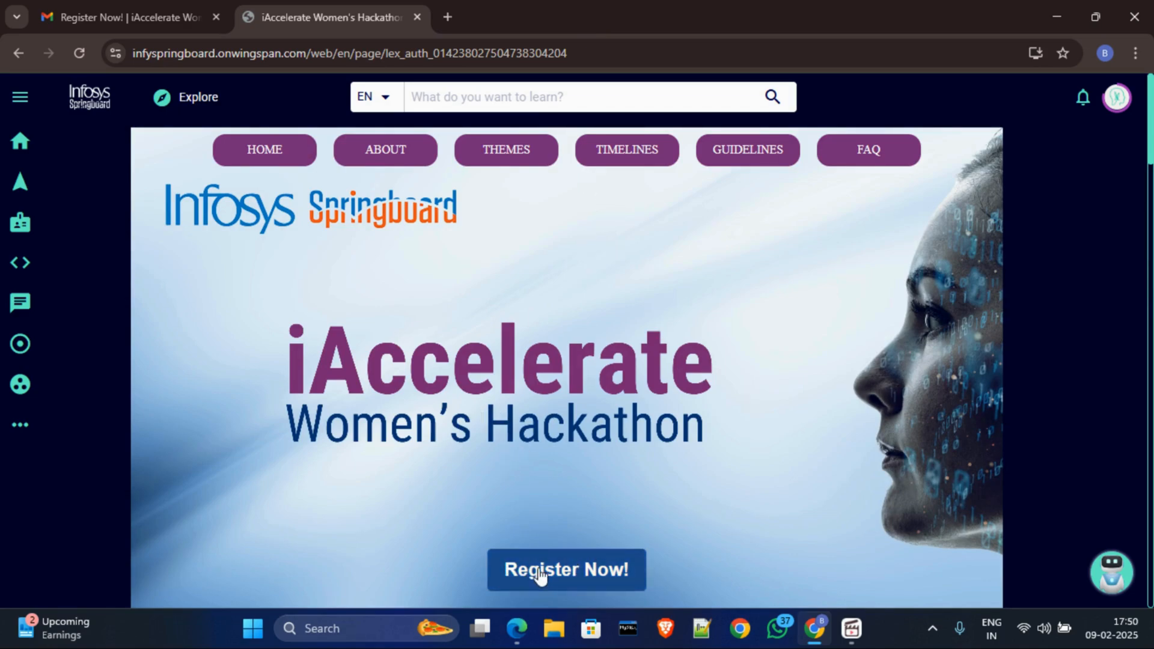
Choose Register Now on both pages and accept the Privacy Agreement to begin the survey.
{"action": "left_click", "coordinate": [567, 569]}
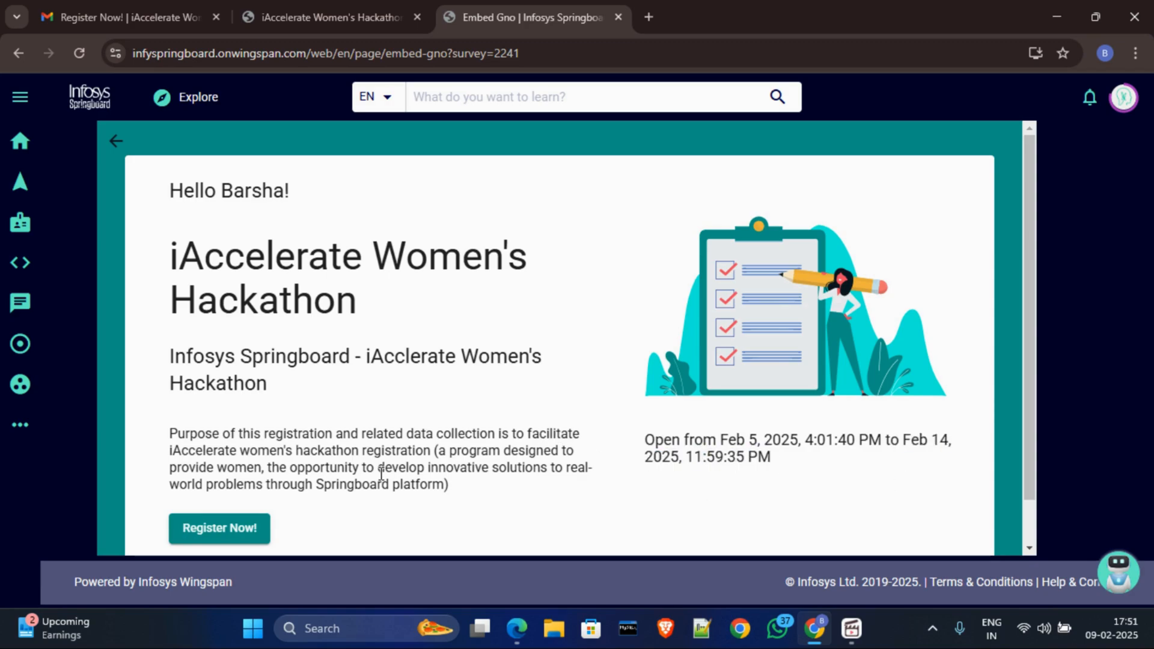
{"action": "mouse_move", "coordinate": [219, 527]}
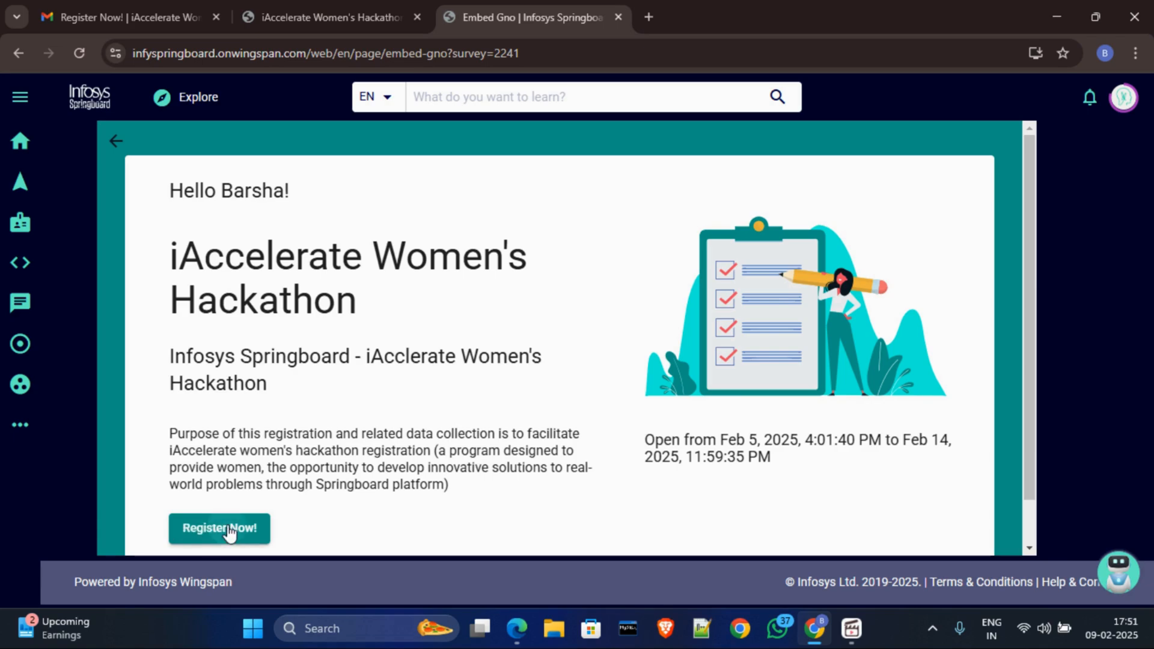
{"action": "left_click", "coordinate": [219, 528]}
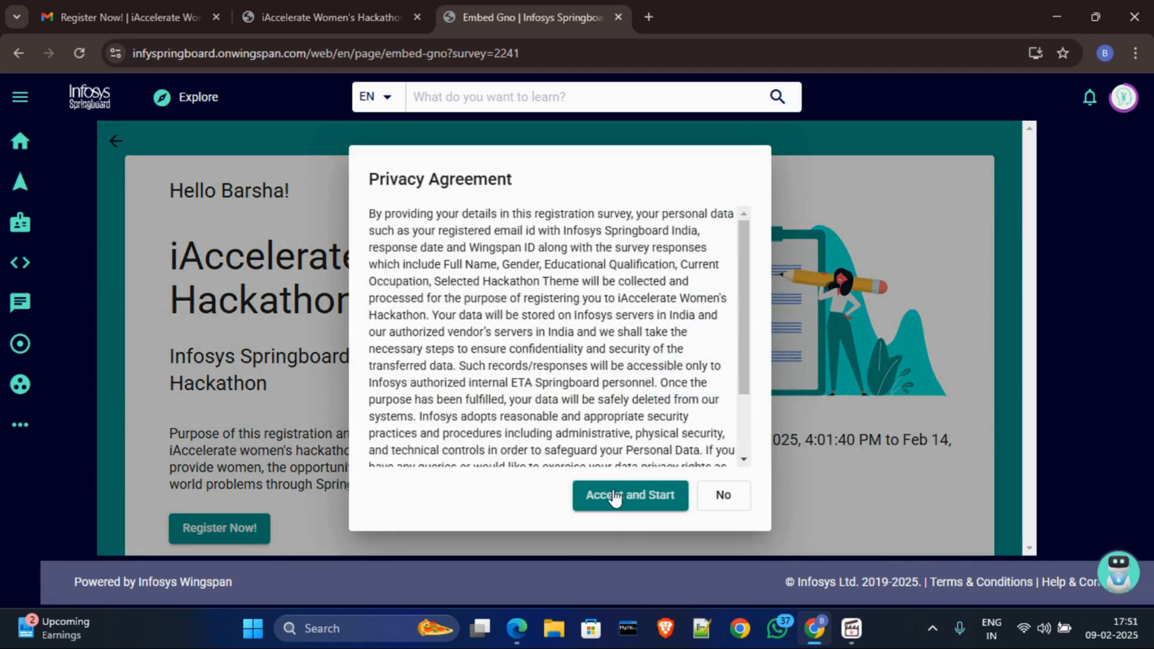
{"action": "left_click", "coordinate": [630, 494]}
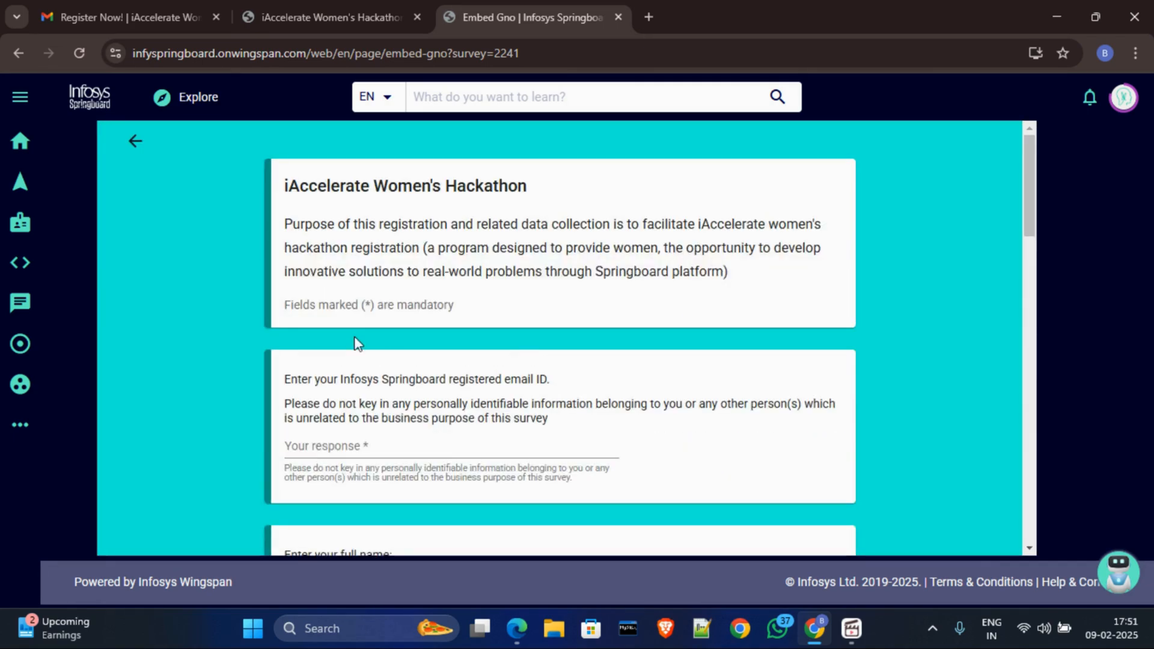
Pass the gender and qualification questions, select Student as occupation, and reach the theme question.
{"action": "scroll", "scroll_direction": "down", "scroll_amount": 3}
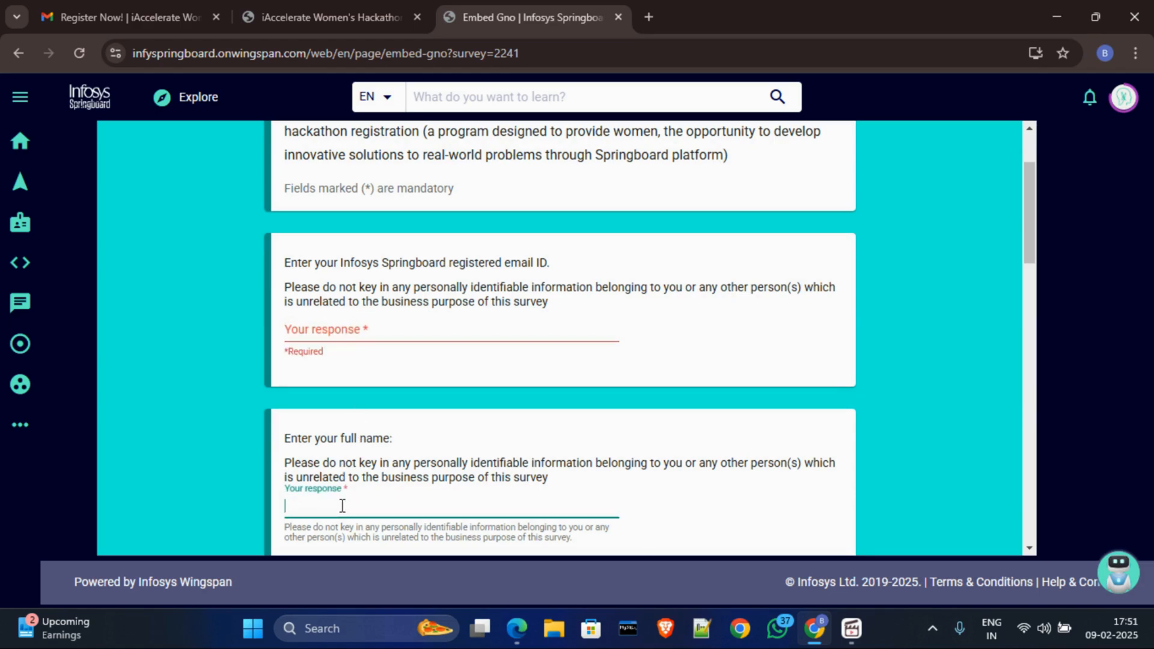
{"action": "scroll", "scroll_direction": "down", "scroll_amount": 3}
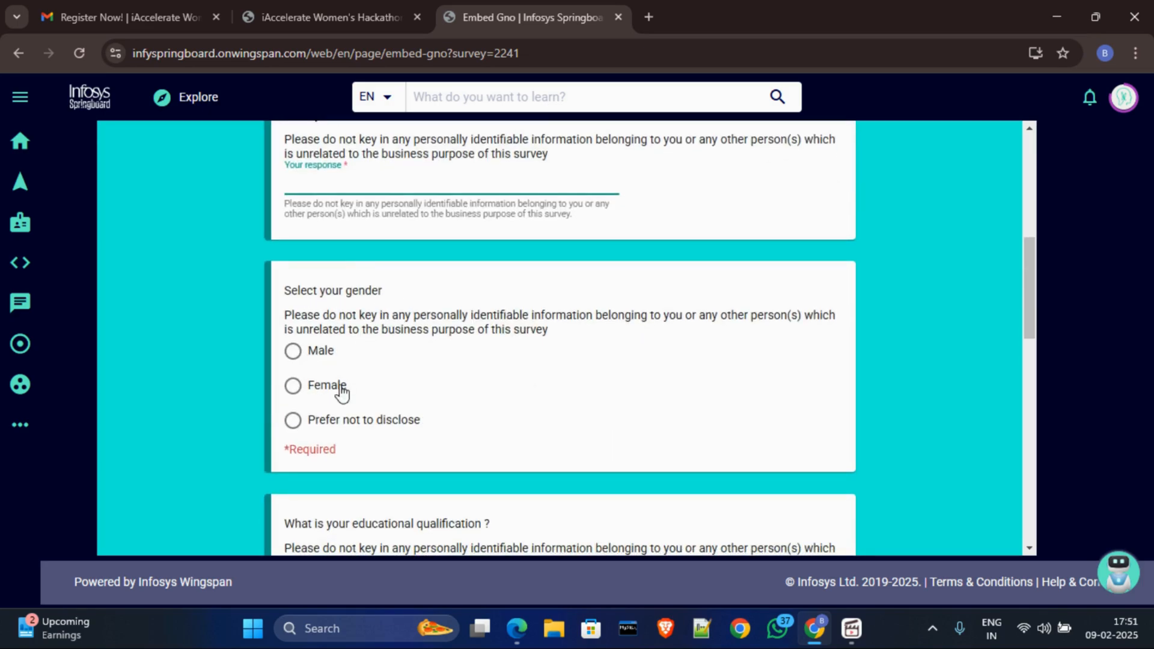
{"action": "scroll", "scroll_direction": "down", "scroll_amount": 3}
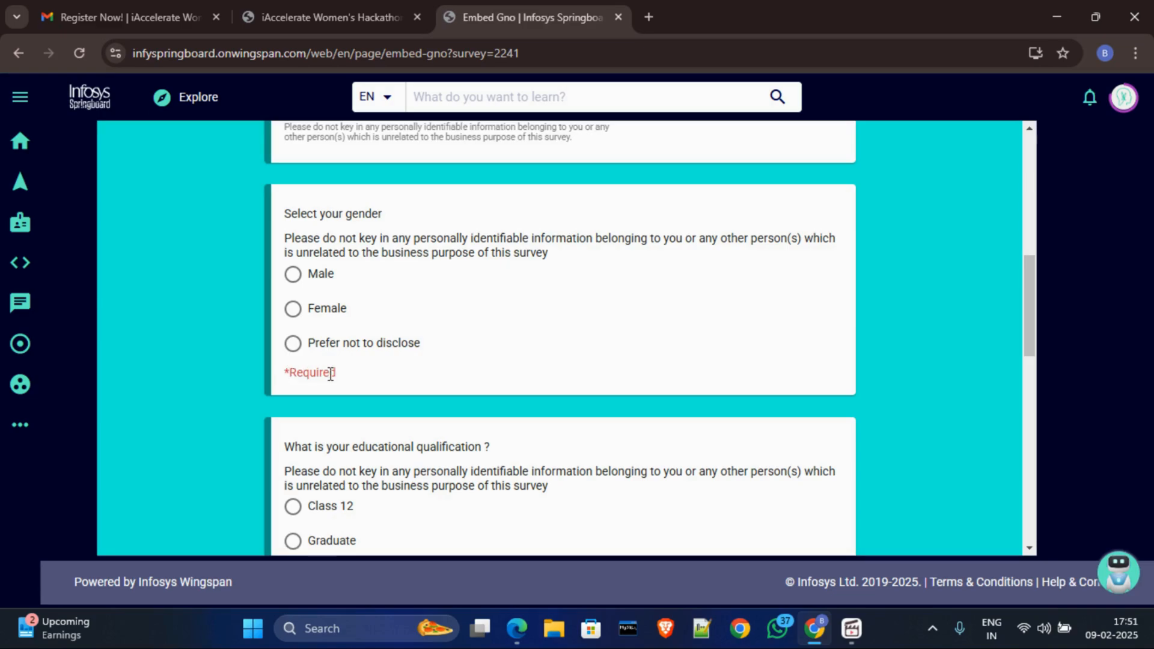
{"action": "scroll", "scroll_direction": "up", "scroll_amount": 3}
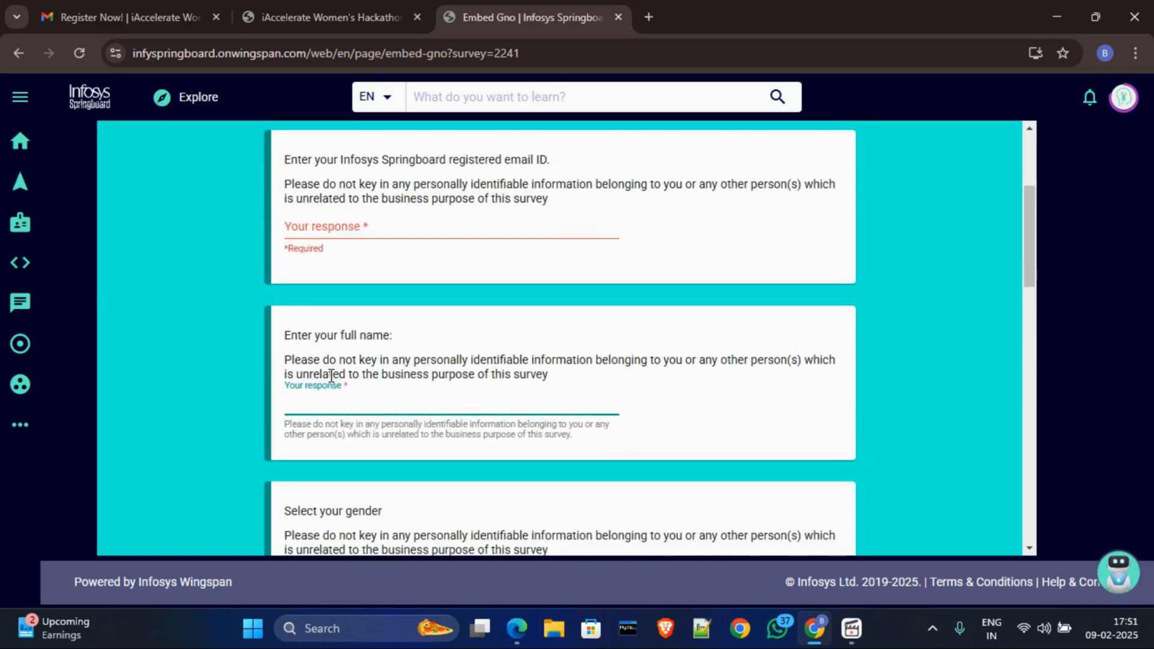
{"action": "scroll", "scroll_direction": "down", "scroll_amount": 3}
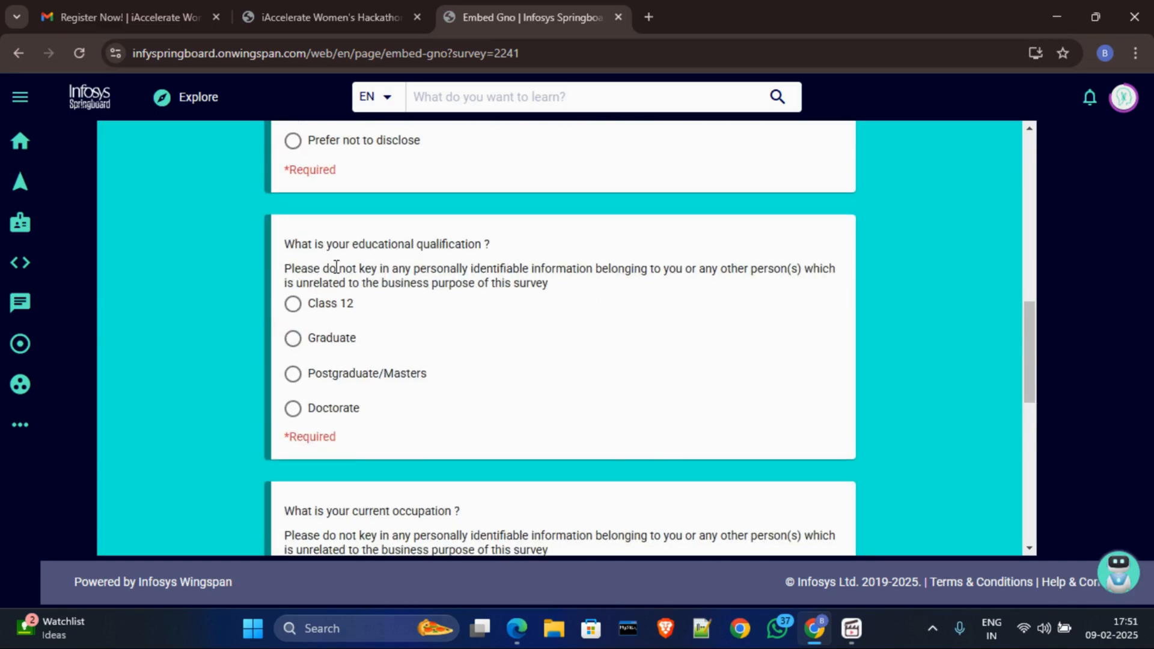
{"action": "scroll", "scroll_direction": "down", "scroll_amount": 3}
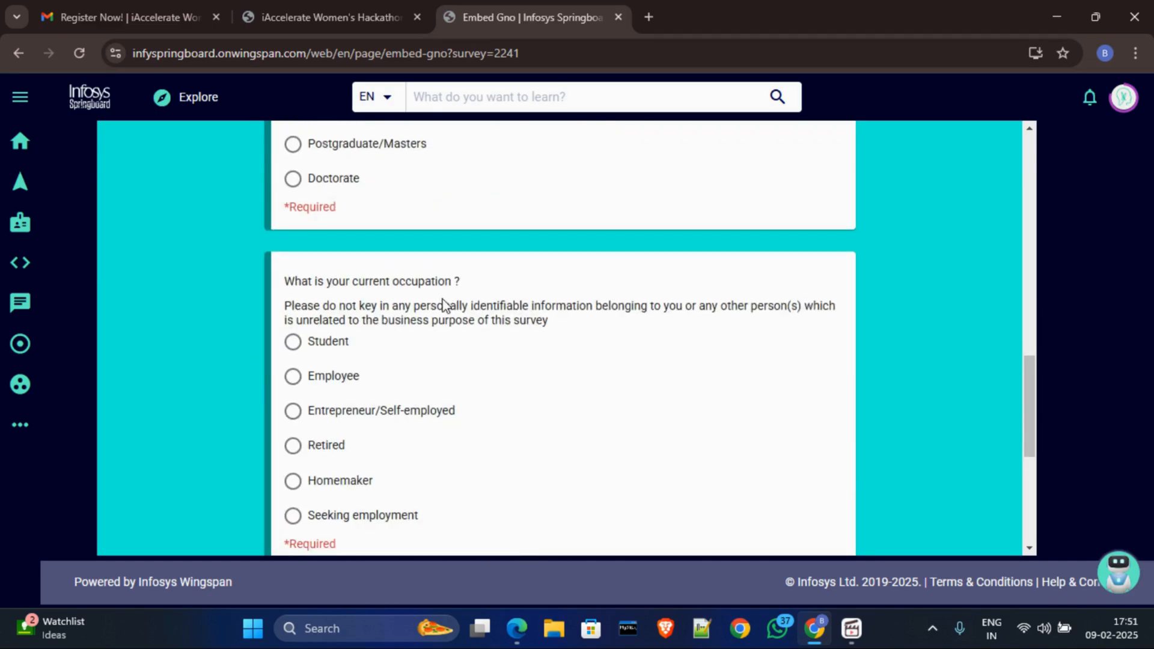
{"action": "mouse_move", "coordinate": [294, 364]}
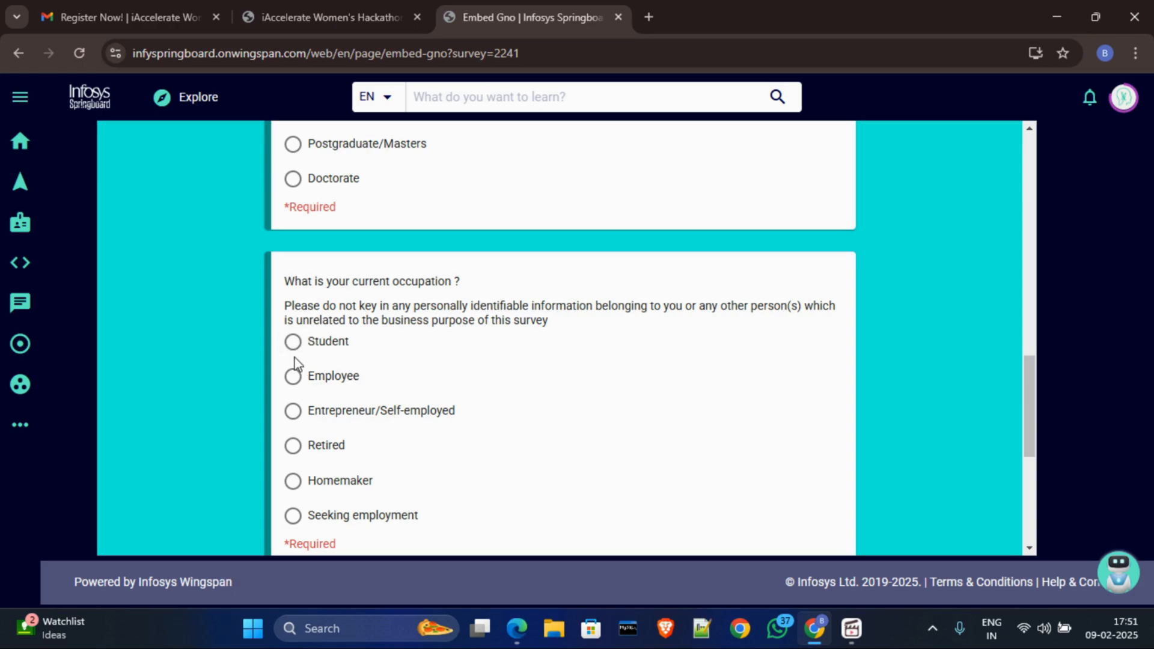
{"action": "left_click", "coordinate": [292, 342]}
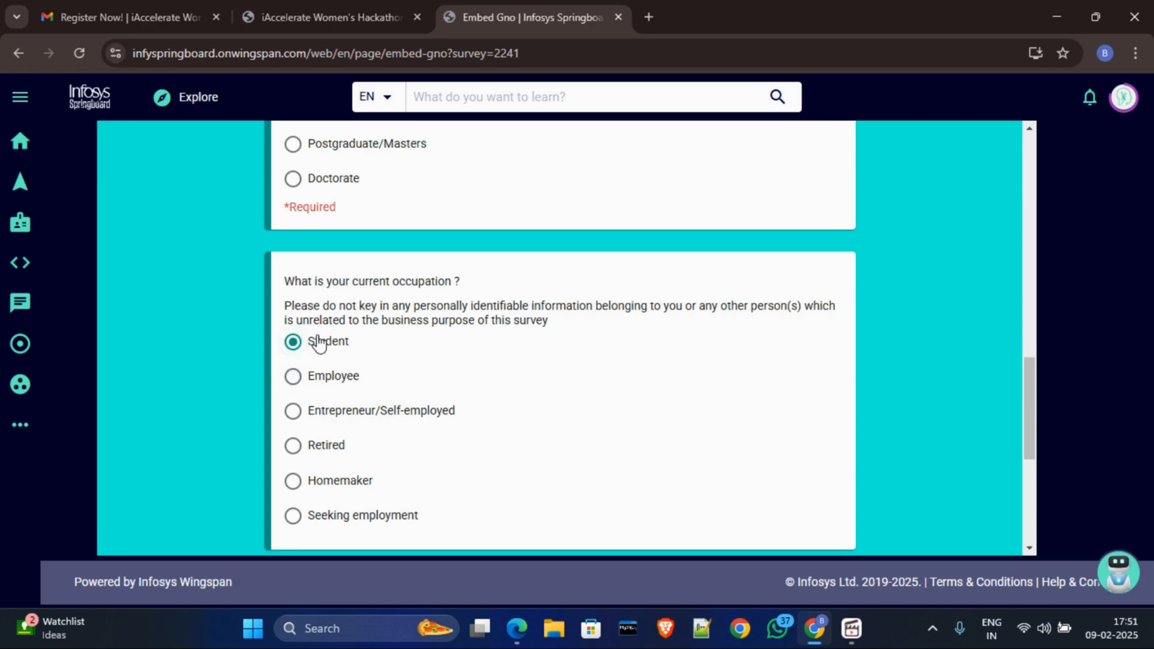
{"action": "scroll", "scroll_direction": "down", "scroll_amount": 3}
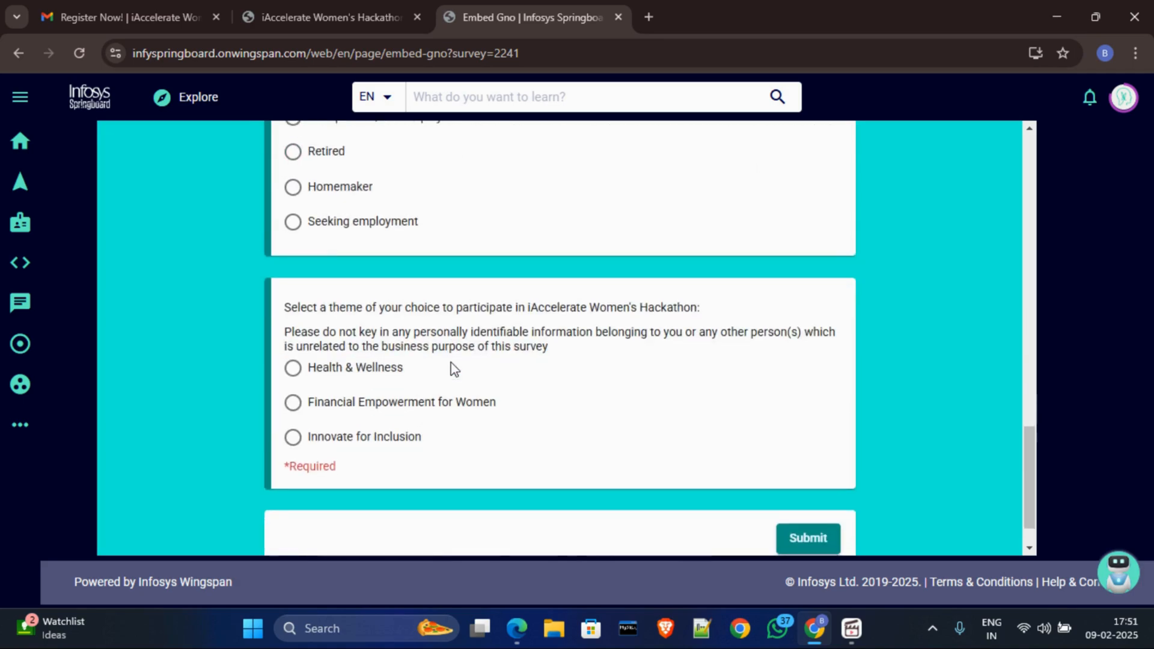
{"action": "mouse_move", "coordinate": [383, 301]}
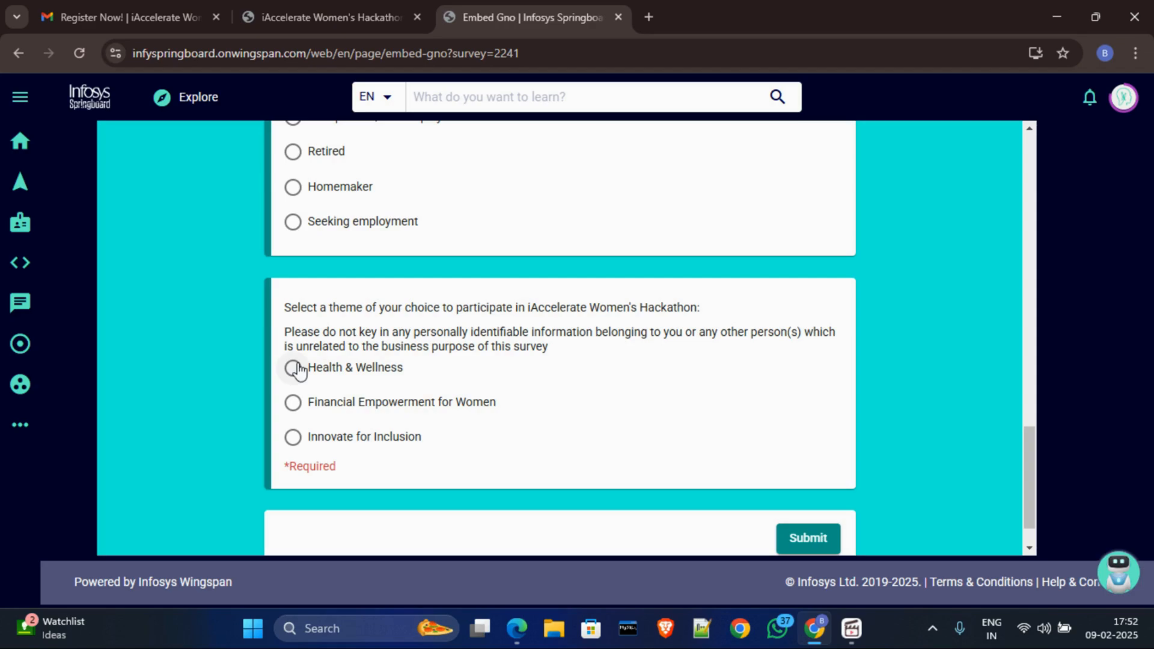
Look over the three theme options, then switch to the iAccelerate Women's Hackathon tab.
{"action": "scroll", "scroll_direction": "down", "scroll_amount": 3}
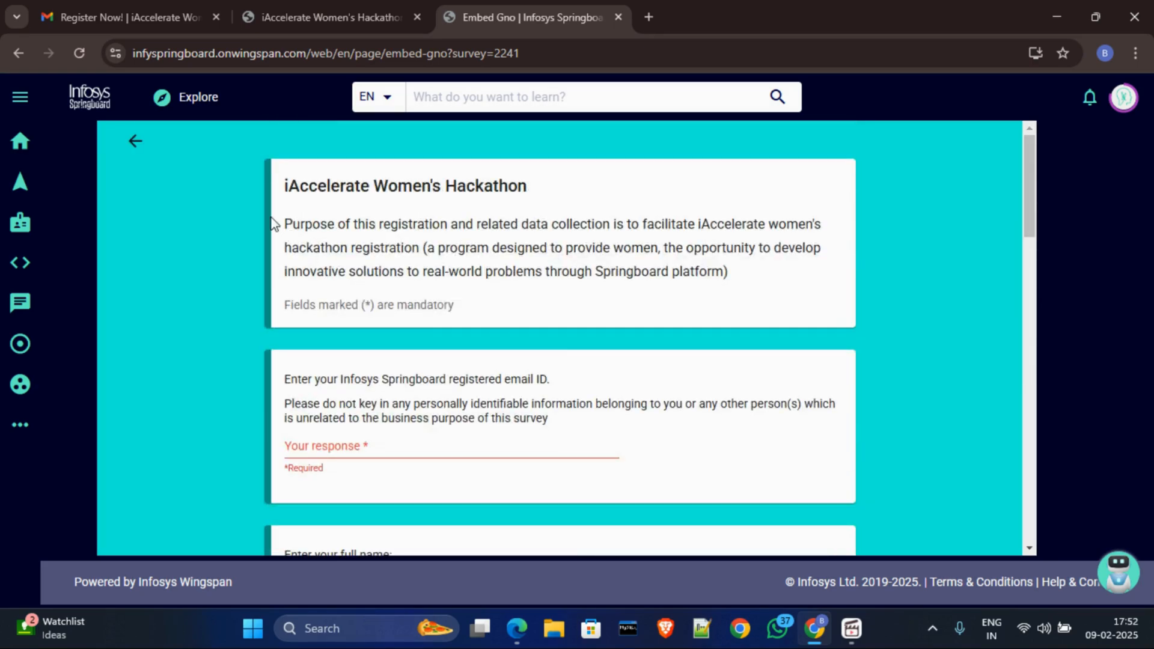
{"action": "left_click", "coordinate": [328, 17]}
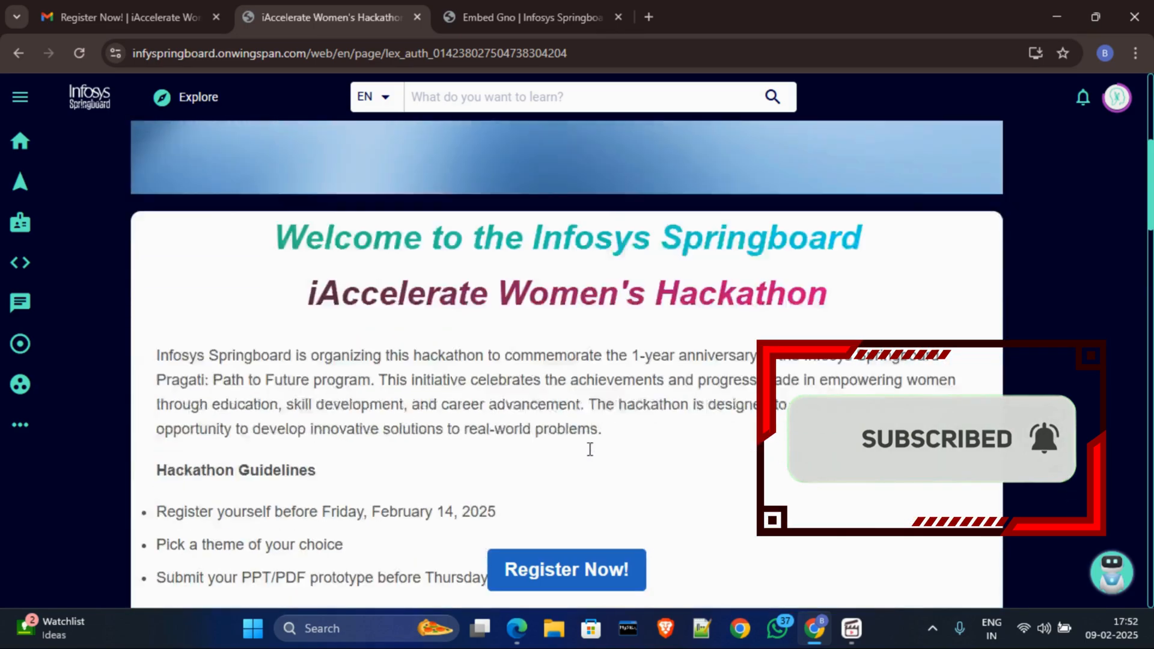
Scroll through the Themes section down to the organizer-contact question at the FAQ's end.
{"action": "scroll", "scroll_direction": "down", "scroll_amount": 3}
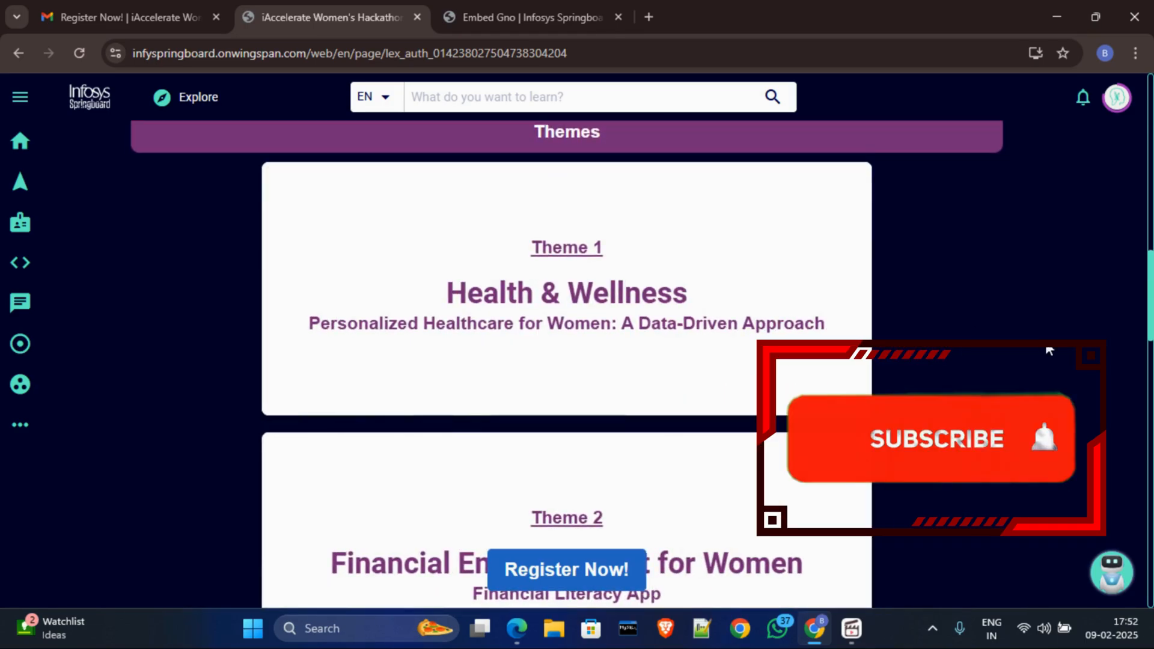
{"action": "left_click", "coordinate": [931, 439]}
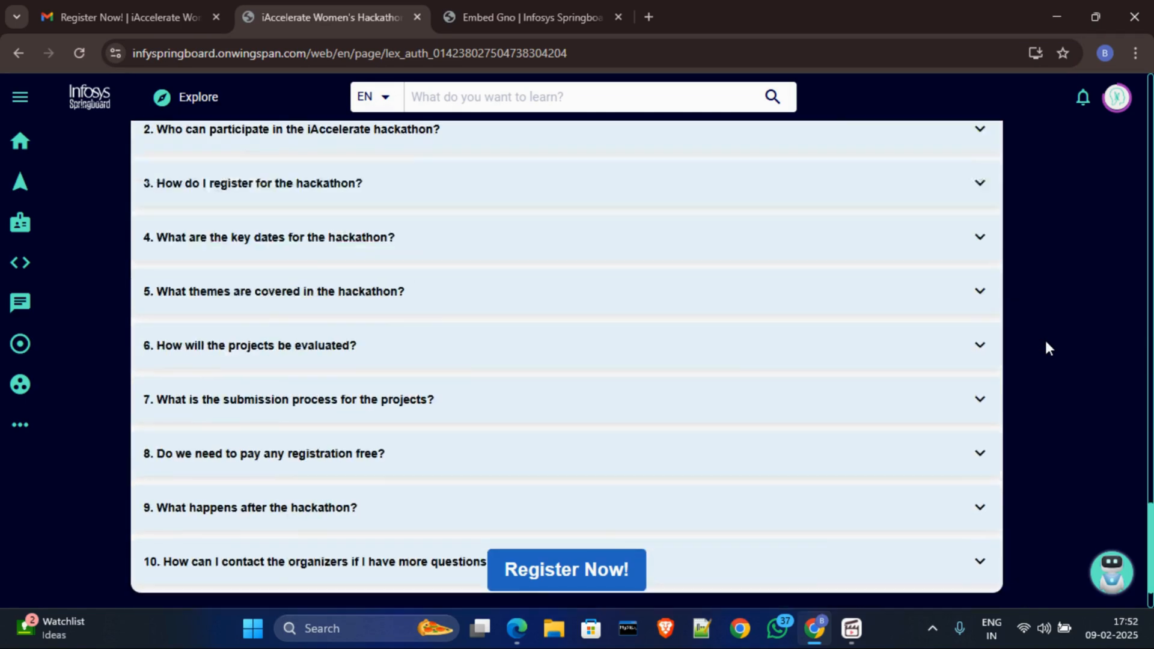
{"action": "scroll", "scroll_direction": "down", "scroll_amount": 3}
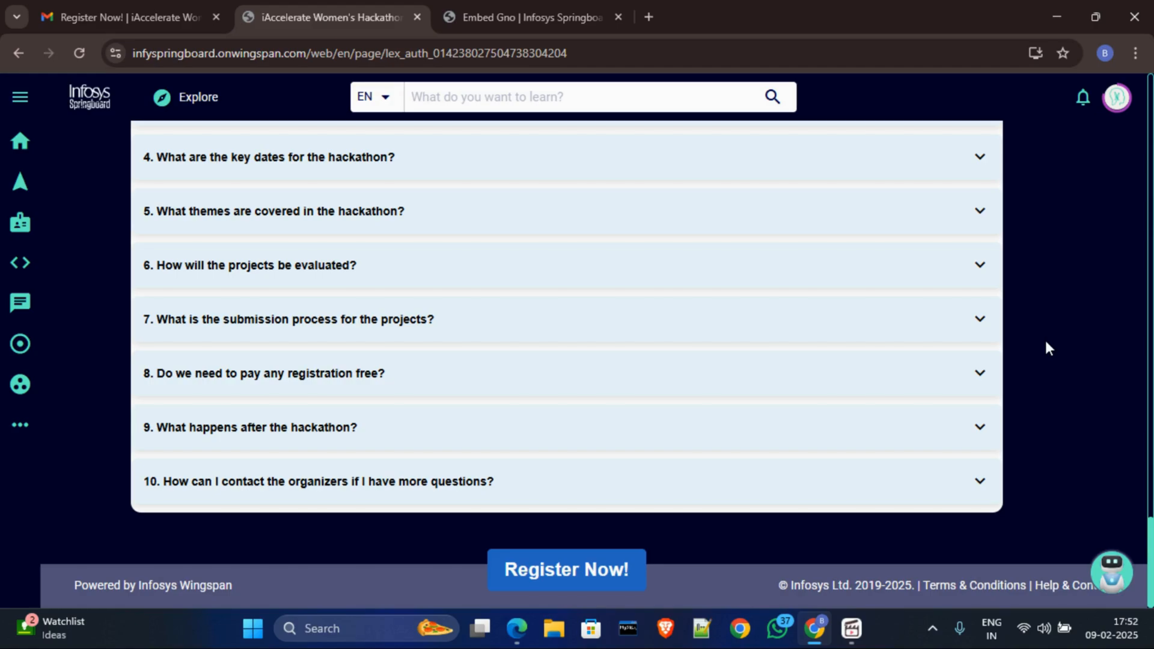